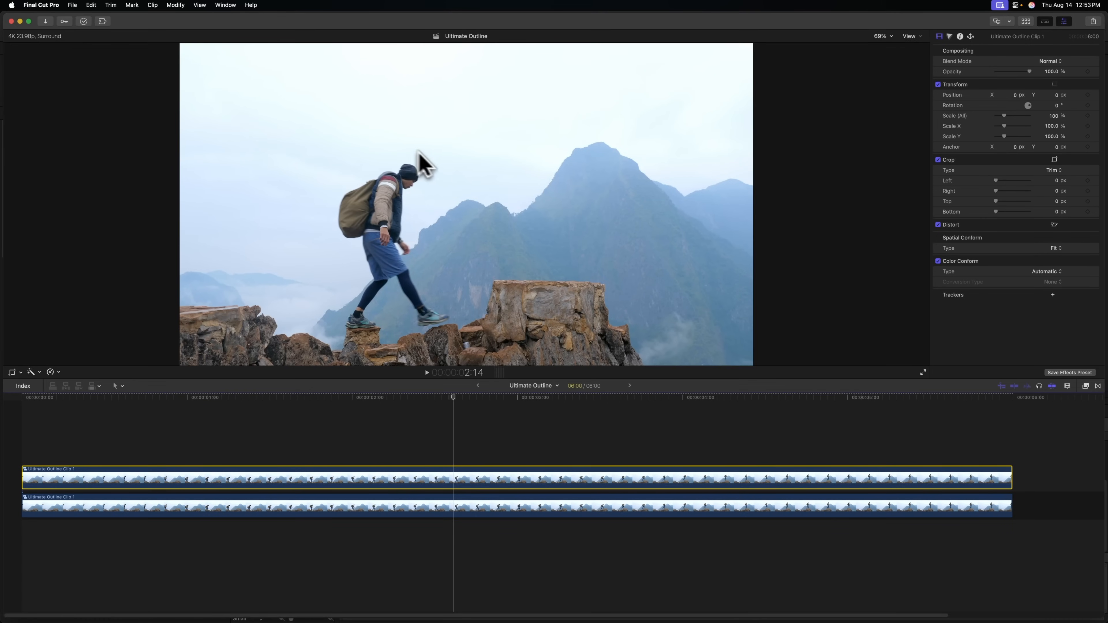
{"action": "mouse_move", "coordinate": [454, 300]}
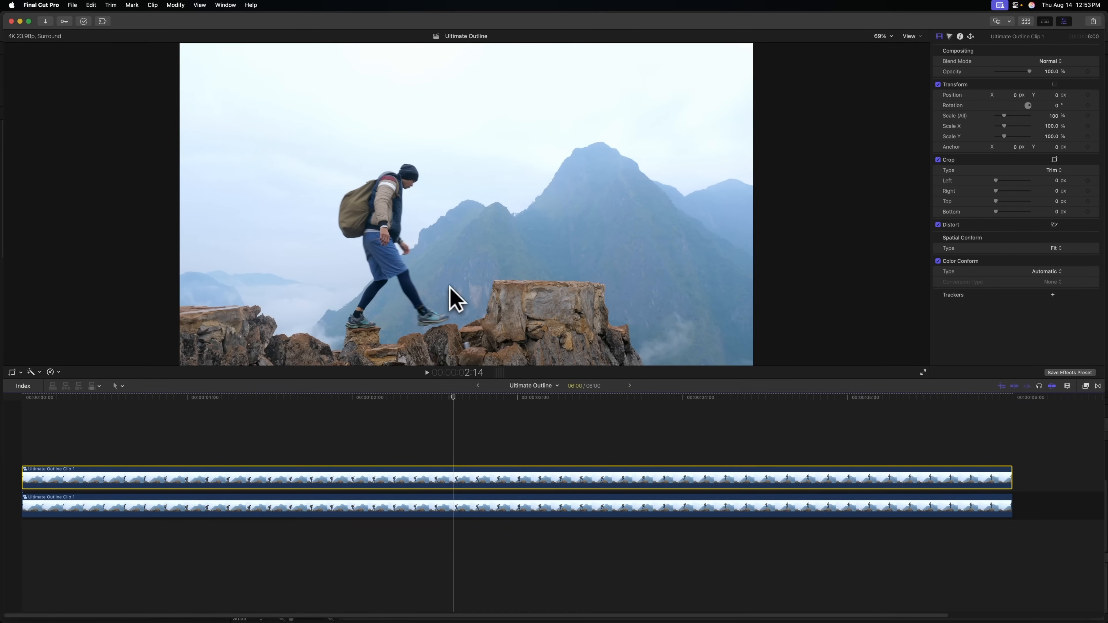
{"action": "mouse_move", "coordinate": [462, 309]}
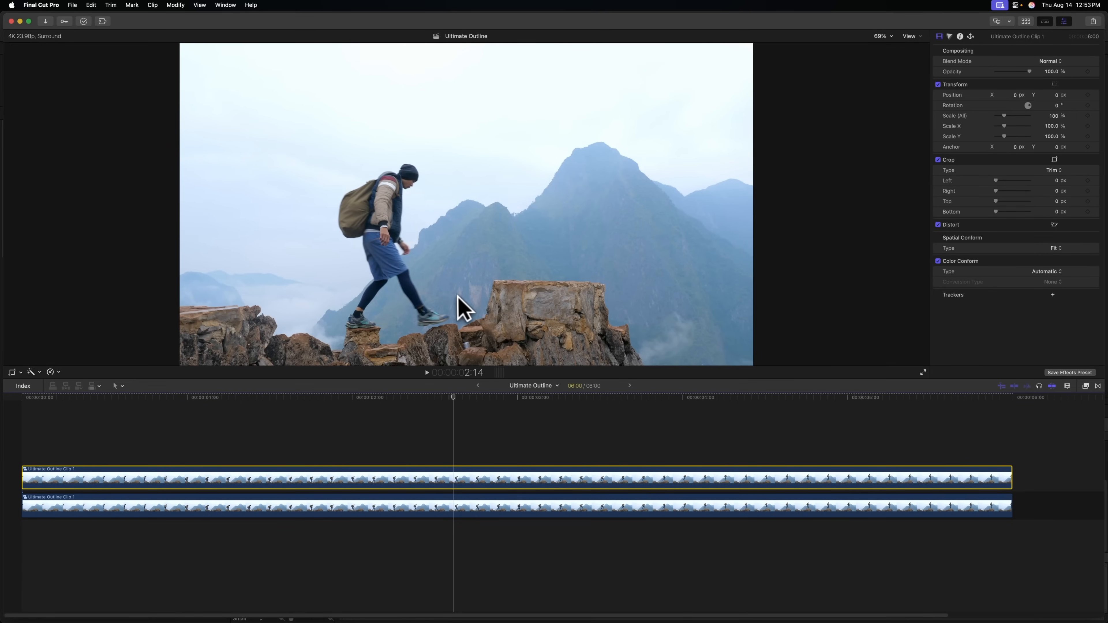
{"action": "mouse_move", "coordinate": [111, 362]}
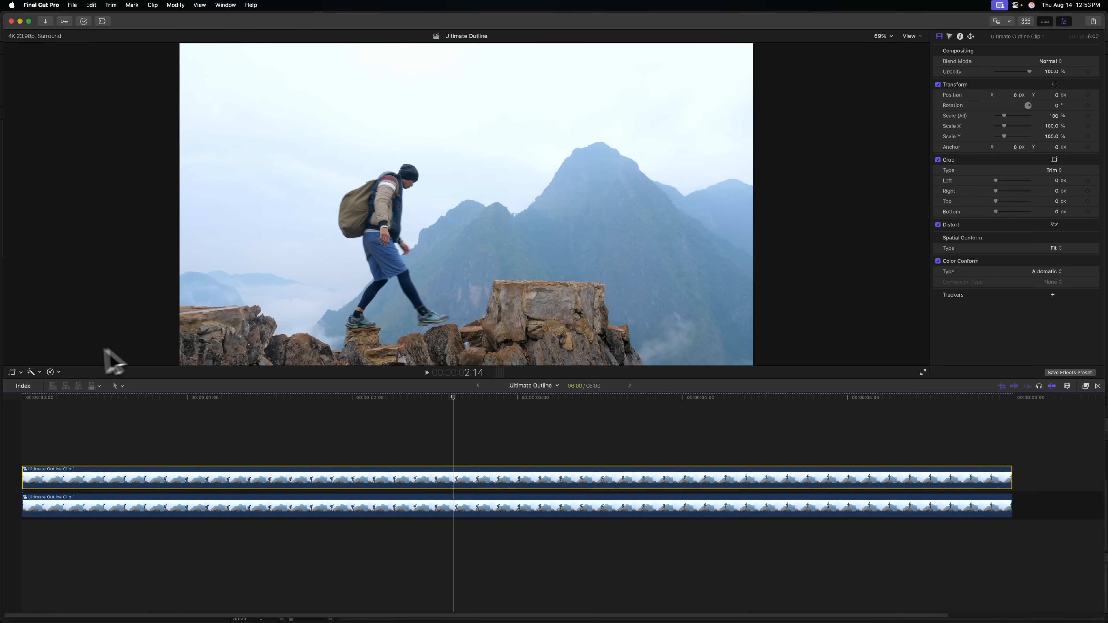
- Add a magnetic mask to the top hiker clip via the Enhancements options (Ctrl-Cmd-M)
{"action": "left_click", "coordinate": [31, 372]}
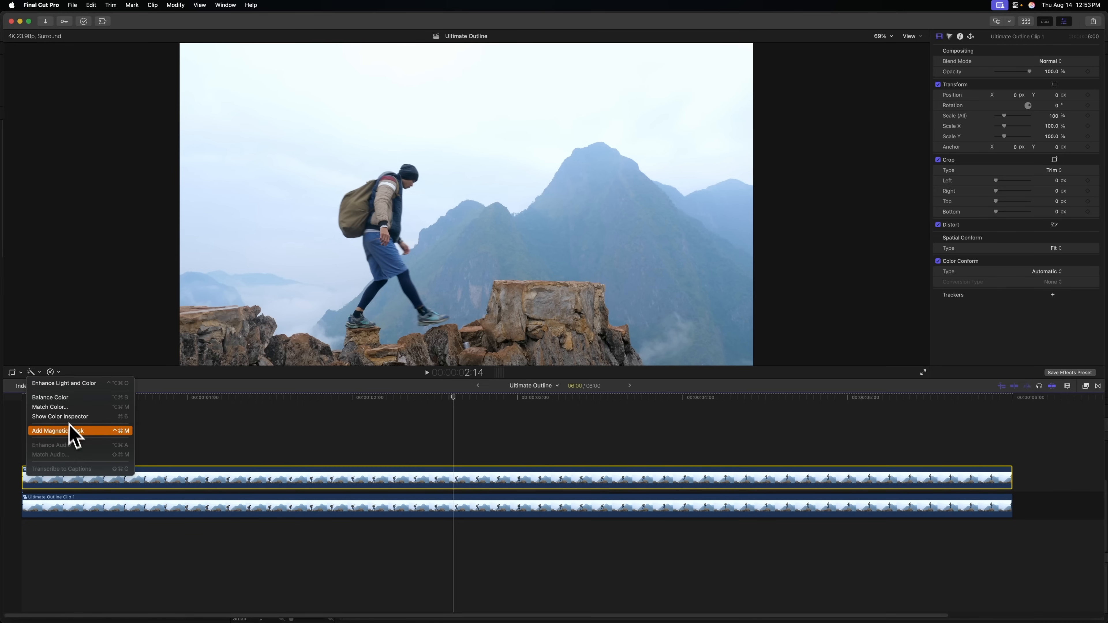
{"action": "key", "text": "ctrl+cmd+m"}
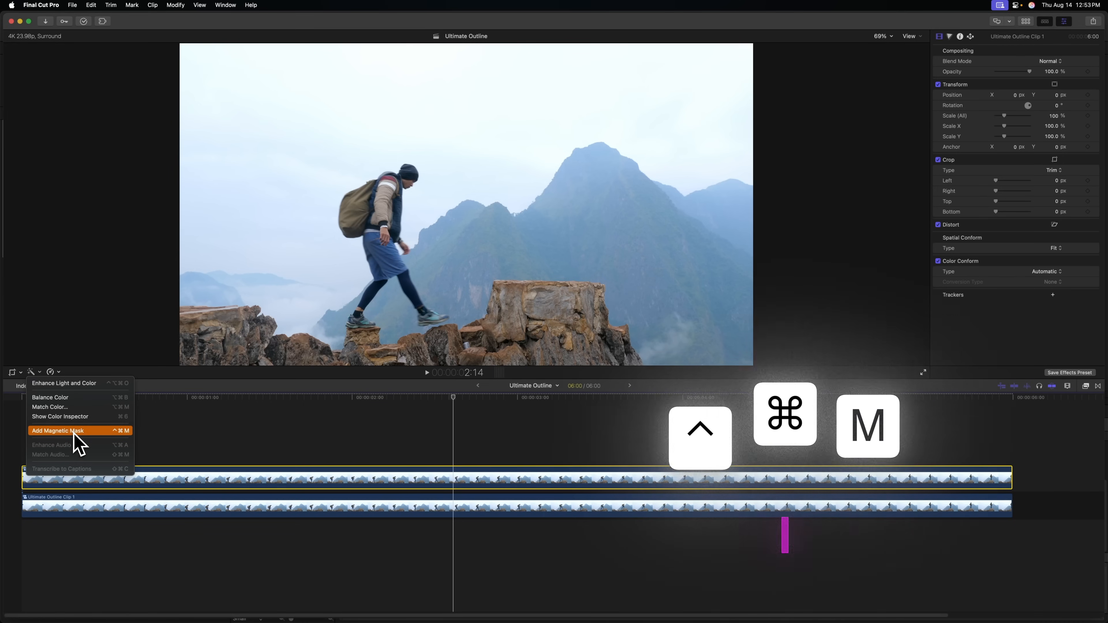
- Analyze the hiker for the magnetic mask and confirm it with Done
{"action": "left_click", "coordinate": [57, 431]}
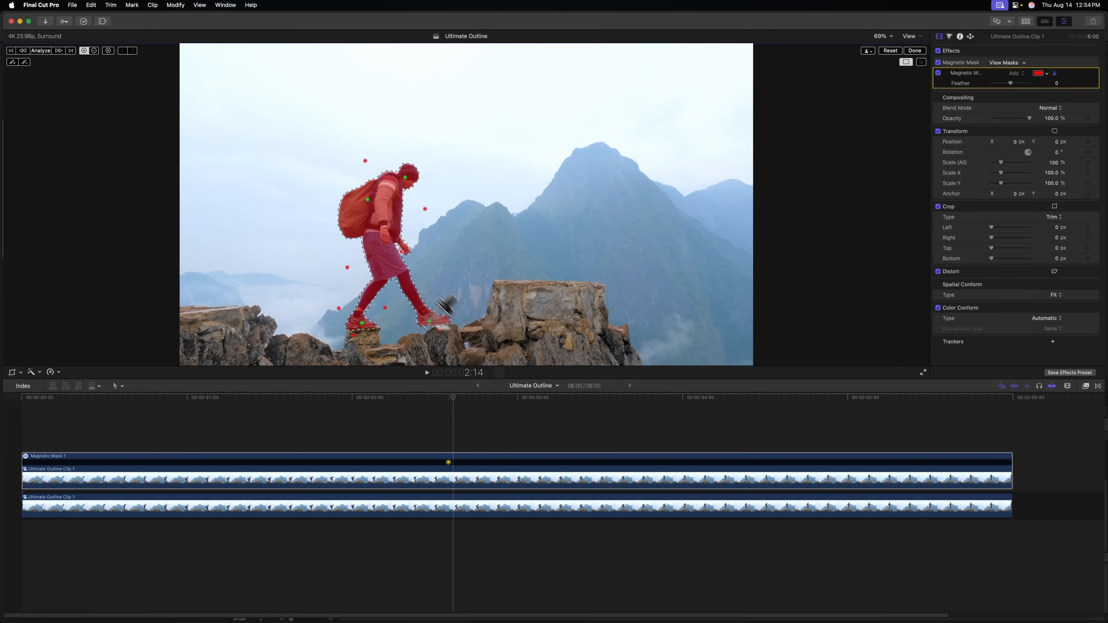
{"action": "left_click", "coordinate": [40, 51]}
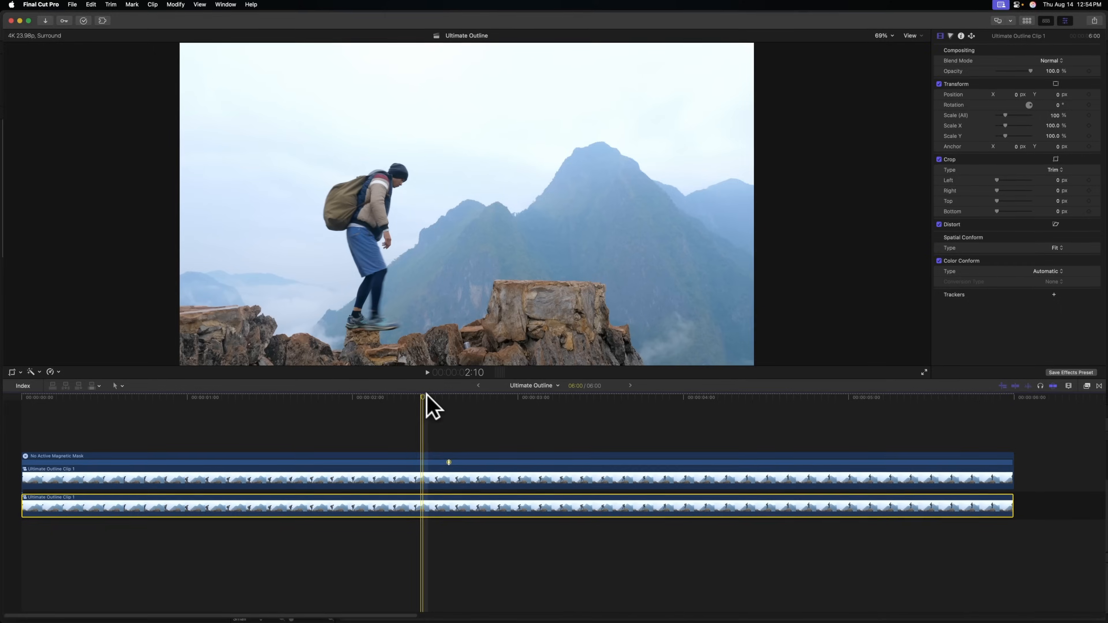
- Insert a Basic Title over the background clip and set its text to SUBSCRIBE!
{"action": "key", "text": "r"}
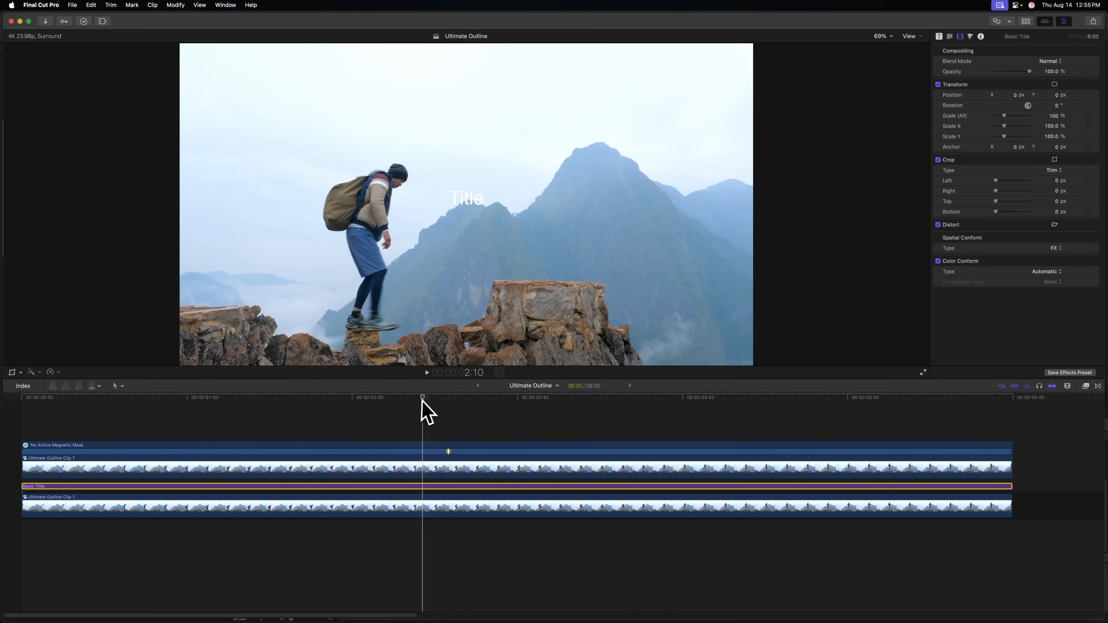
{"action": "left_click", "coordinate": [539, 403]}
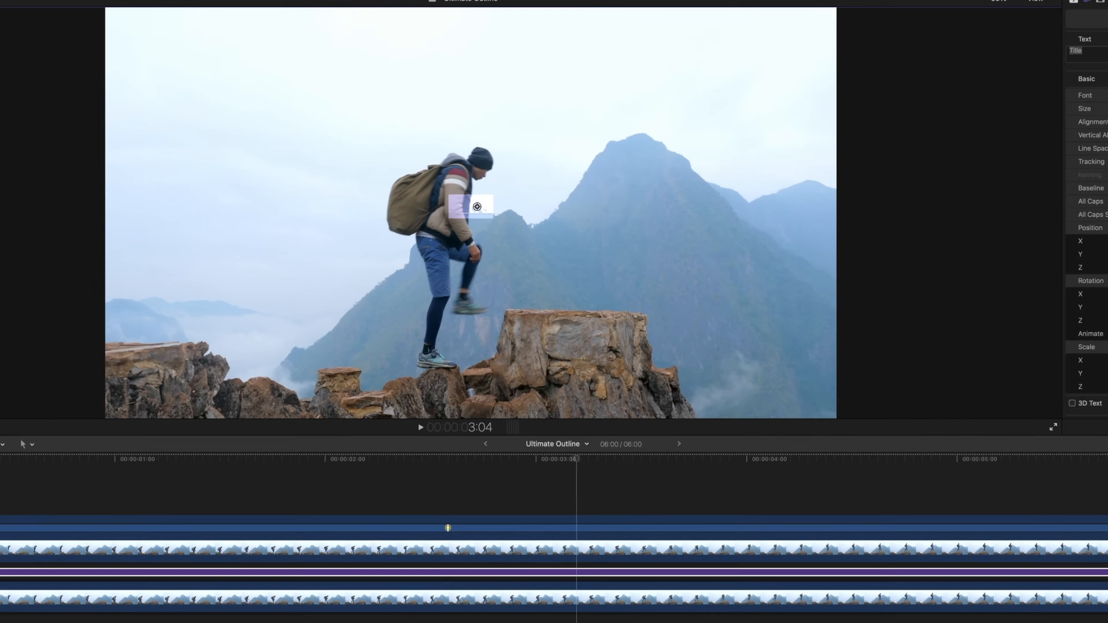
{"action": "type", "text": "Su"}
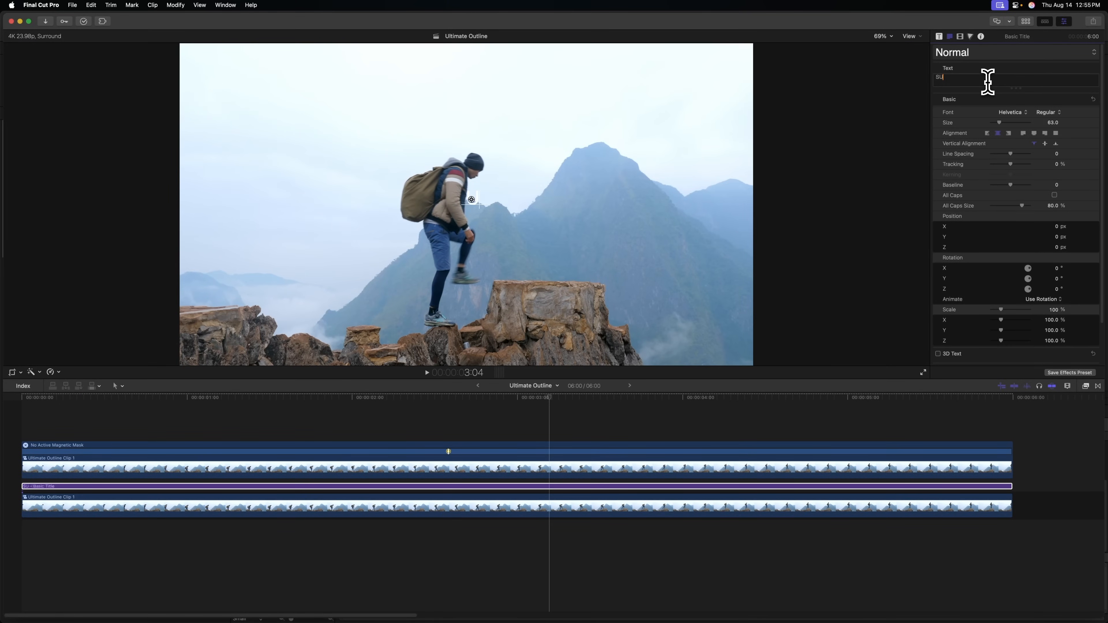
{"action": "type", "text": "SUBSCRIBE!"}
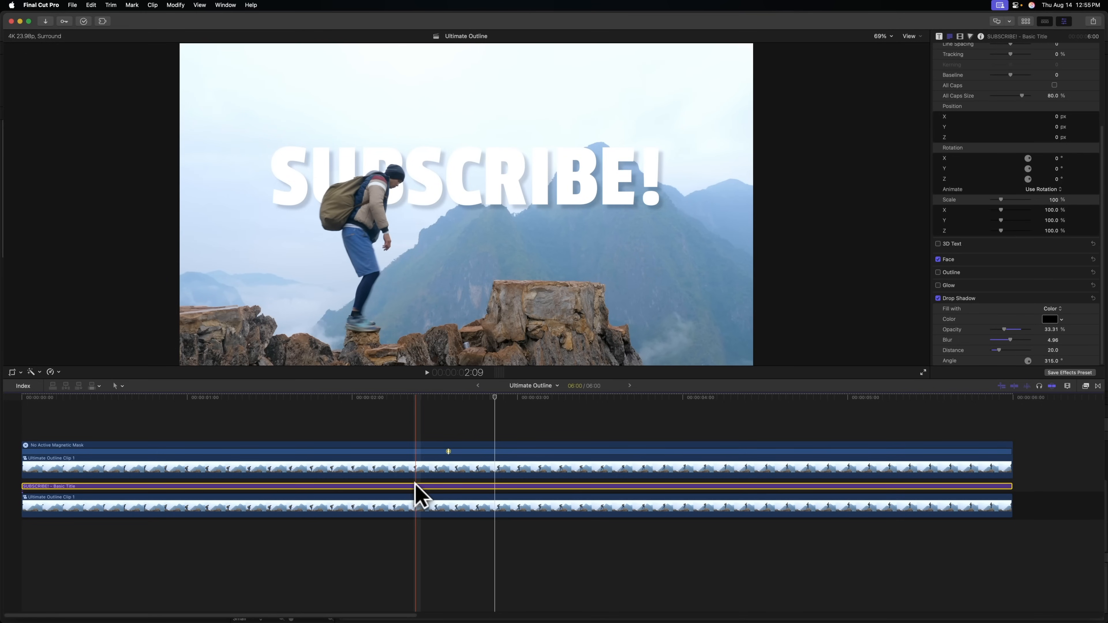
- Duplicate the title above the masked hiker and give it a white outline with no face fill
{"action": "left_click_drag", "start_coordinate": [417, 486], "coordinate": [433, 432]}
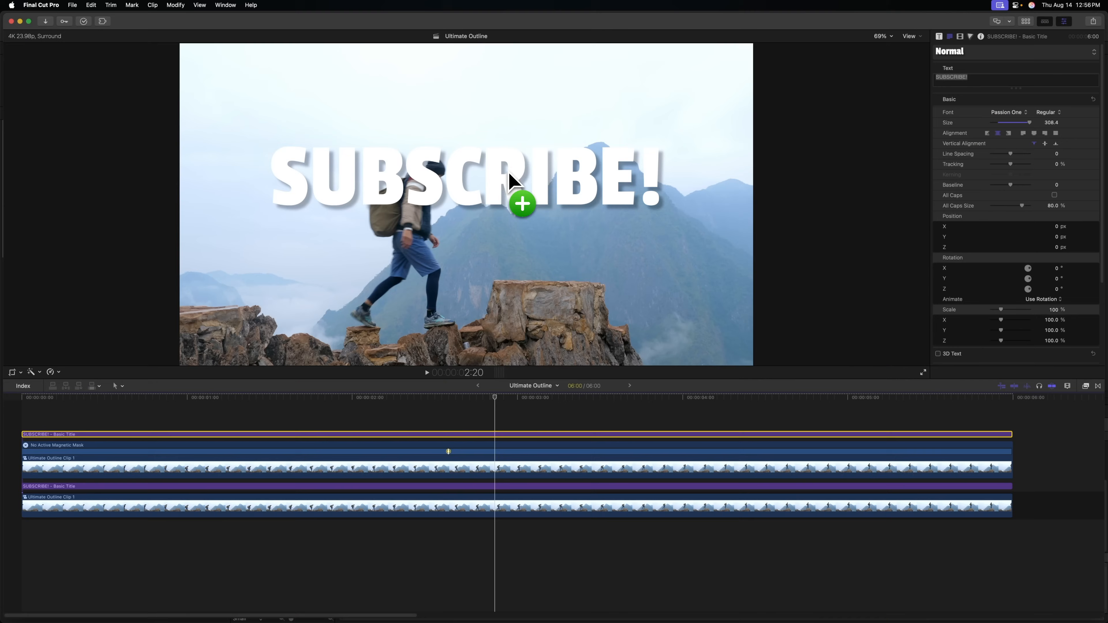
{"action": "scroll", "scroll_direction": "down", "scroll_amount": 3}
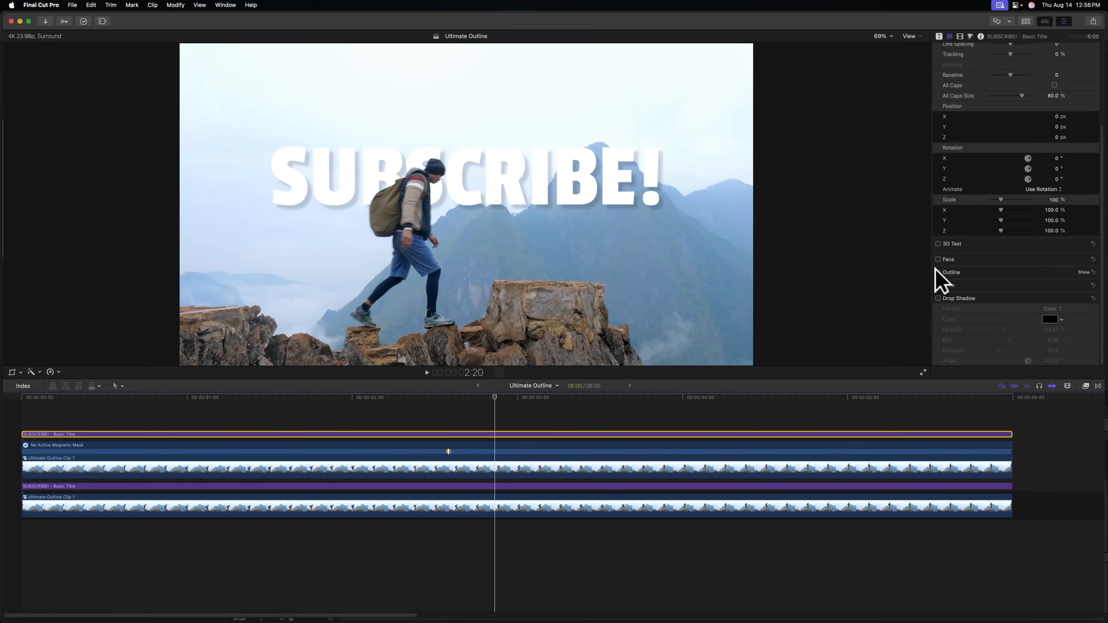
{"action": "left_click", "coordinate": [939, 273]}
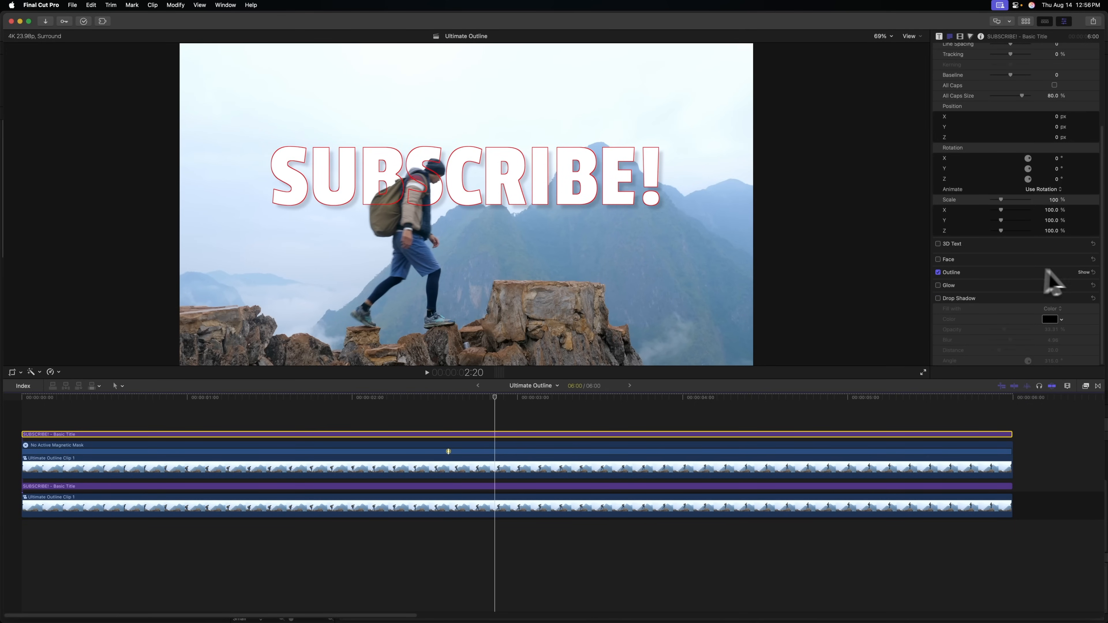
{"action": "left_click", "coordinate": [1083, 272]}
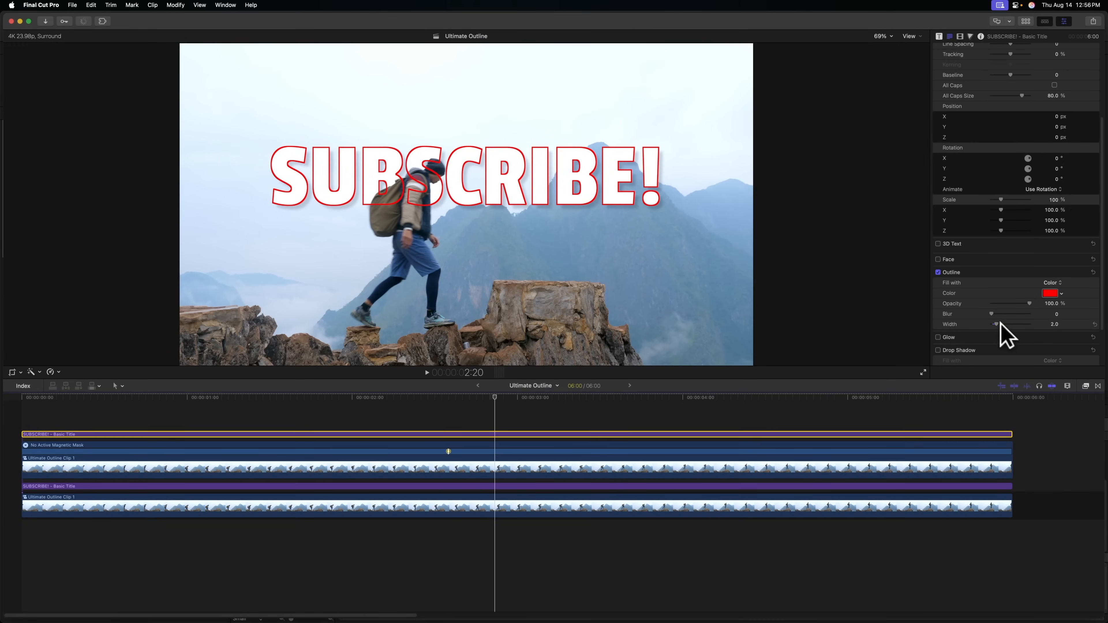
{"action": "left_click", "coordinate": [1051, 292]}
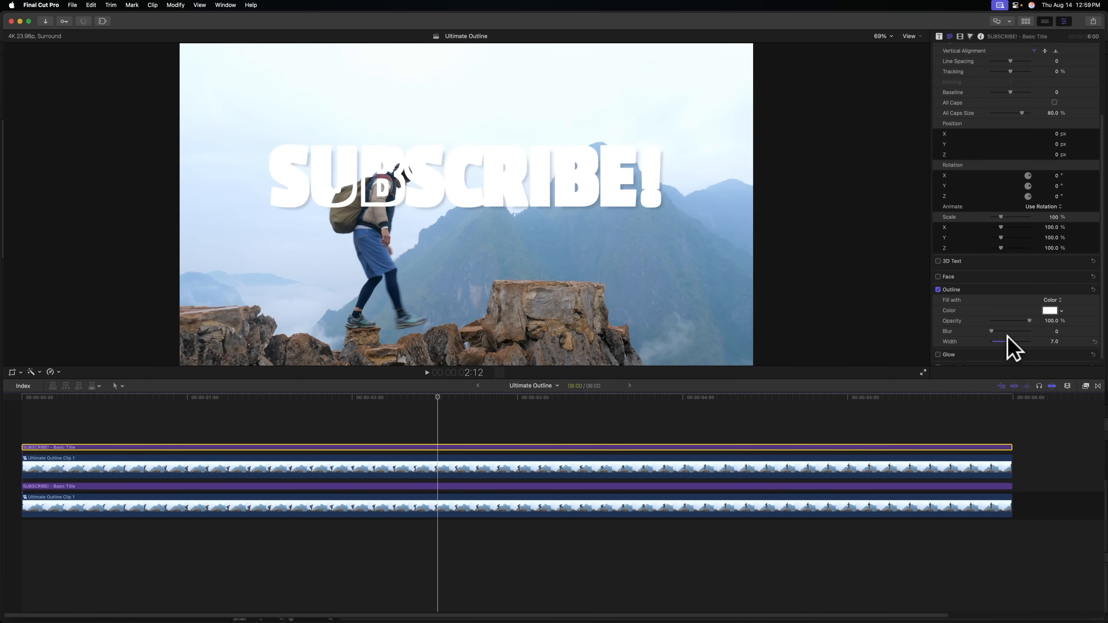
{"action": "mouse_move", "coordinate": [639, 240]}
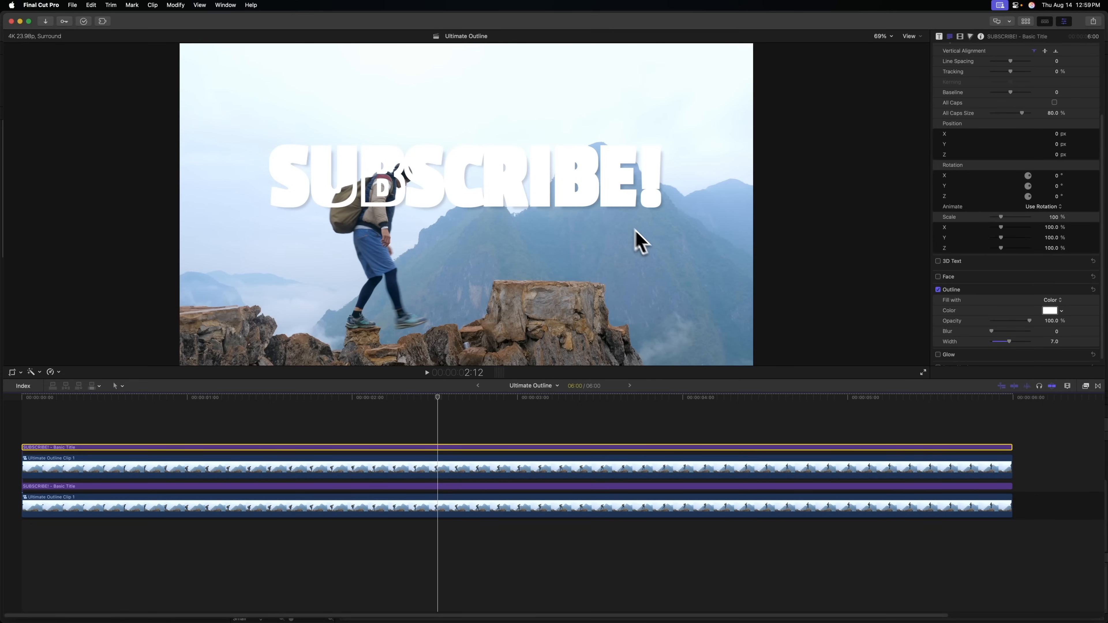
{"action": "mouse_move", "coordinate": [662, 254]}
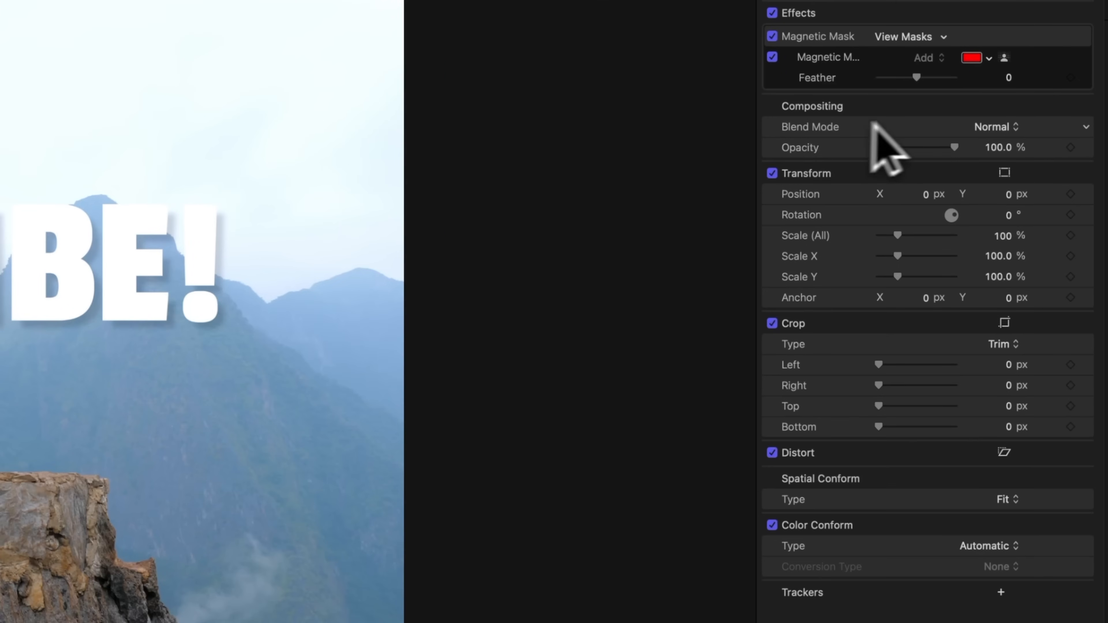
- Set the top masked hiker clip's blend mode to Stencil Alpha
{"action": "left_click", "coordinate": [996, 126]}
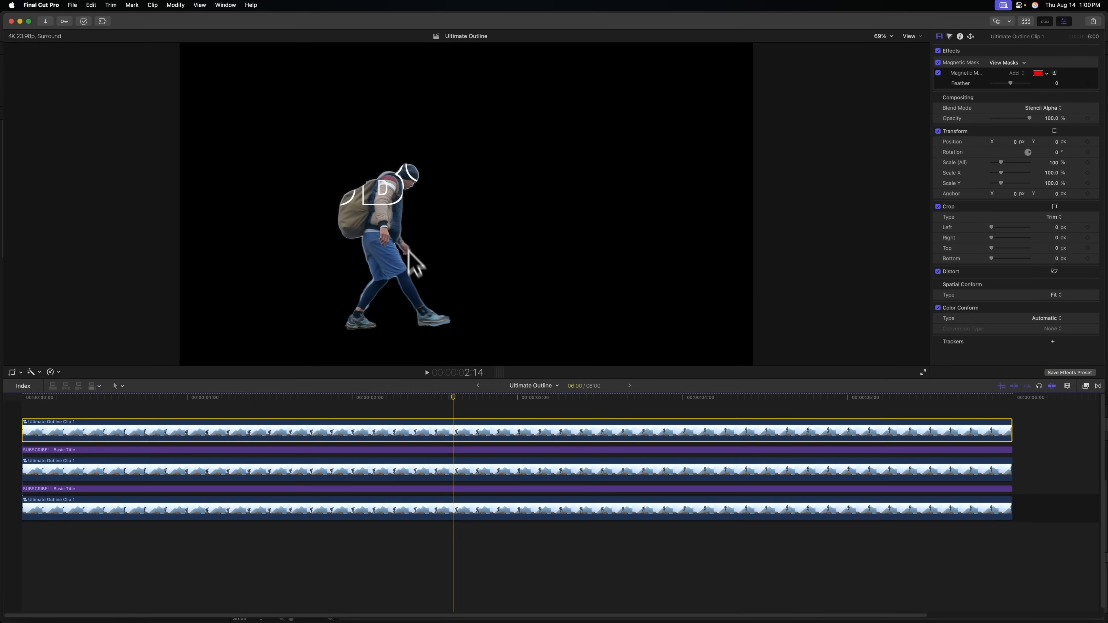
{"action": "mouse_move", "coordinate": [387, 277]}
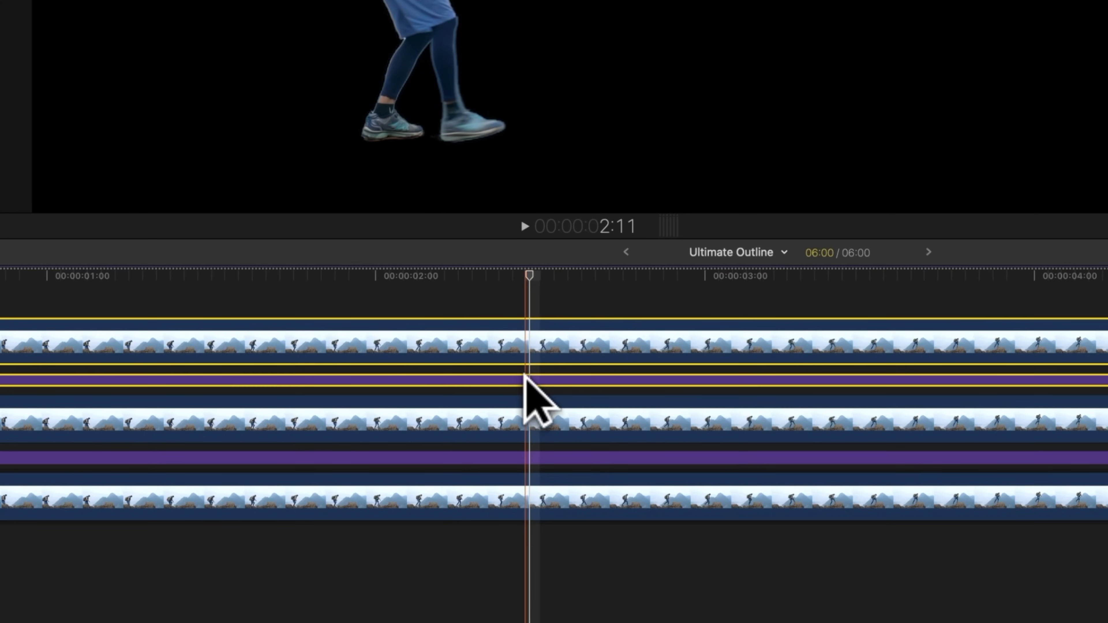
- Make a New Compound Clip from the stencilled hiker and outline title, keeping the default name
{"action": "right_click", "coordinate": [533, 400]}
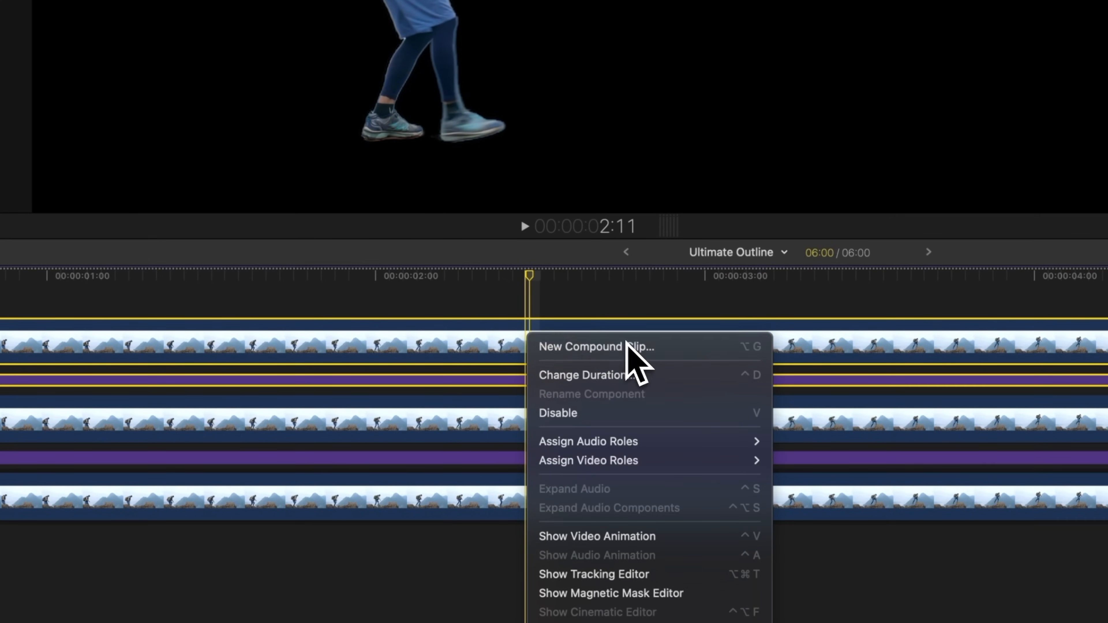
{"action": "left_click", "coordinate": [596, 346]}
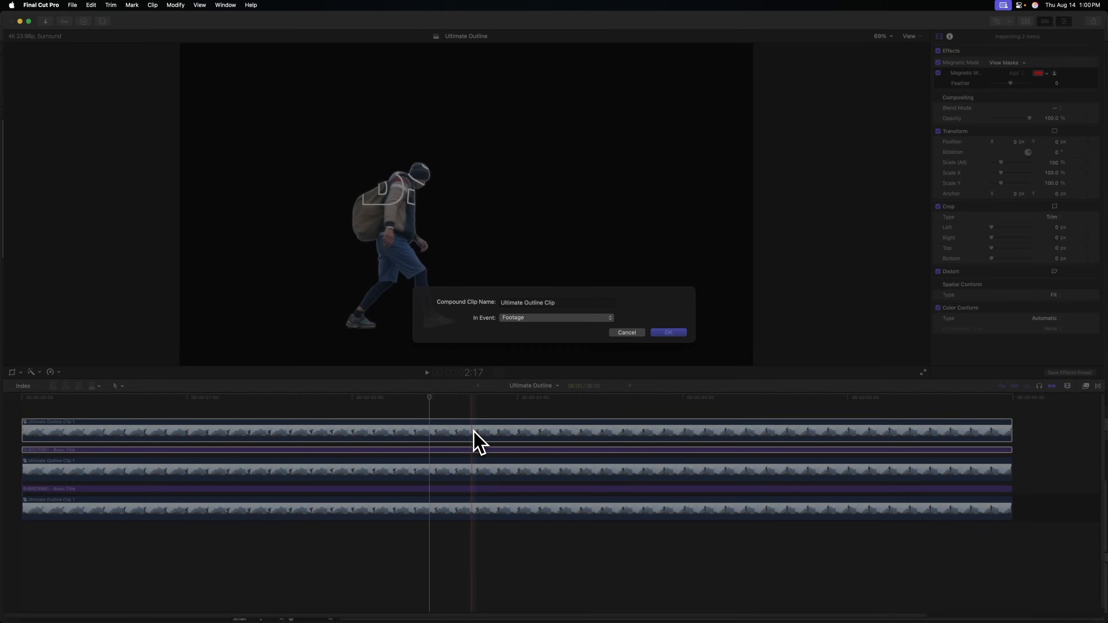
{"action": "left_click", "coordinate": [667, 333]}
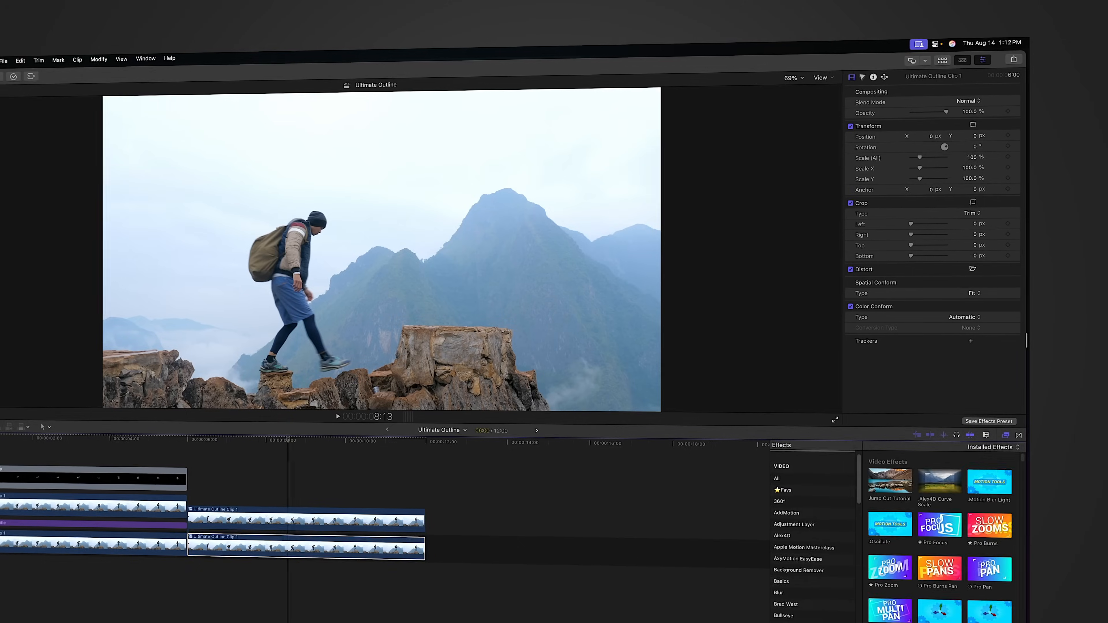
- Create a new Final Cut Effect project from Motion's Project Browser
{"action": "left_click", "coordinate": [998, 146]}
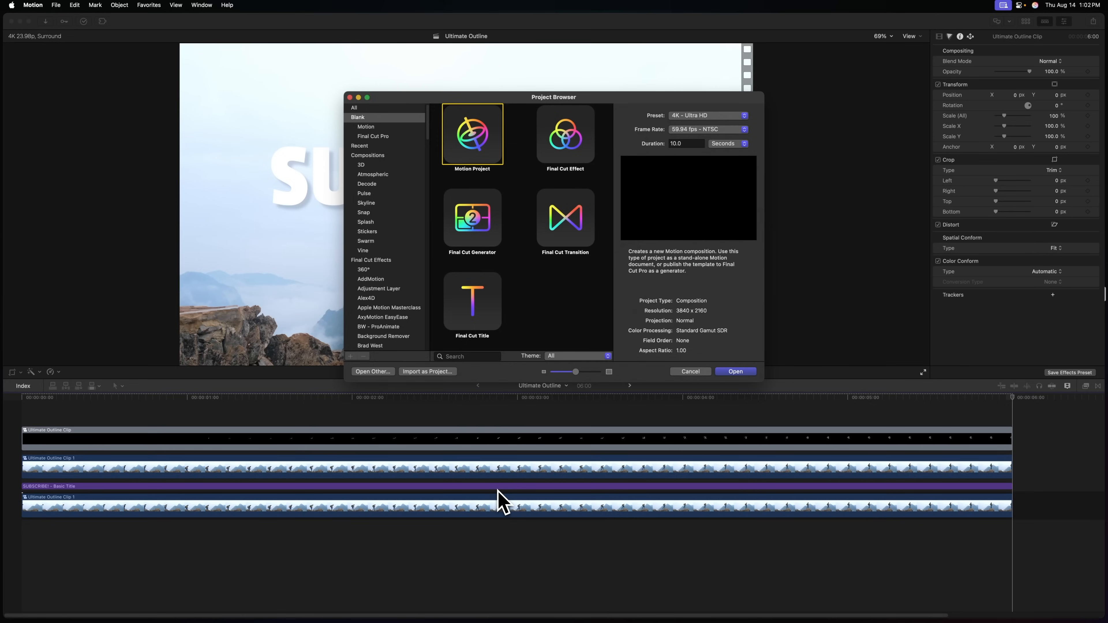
{"action": "left_click", "coordinate": [564, 134]}
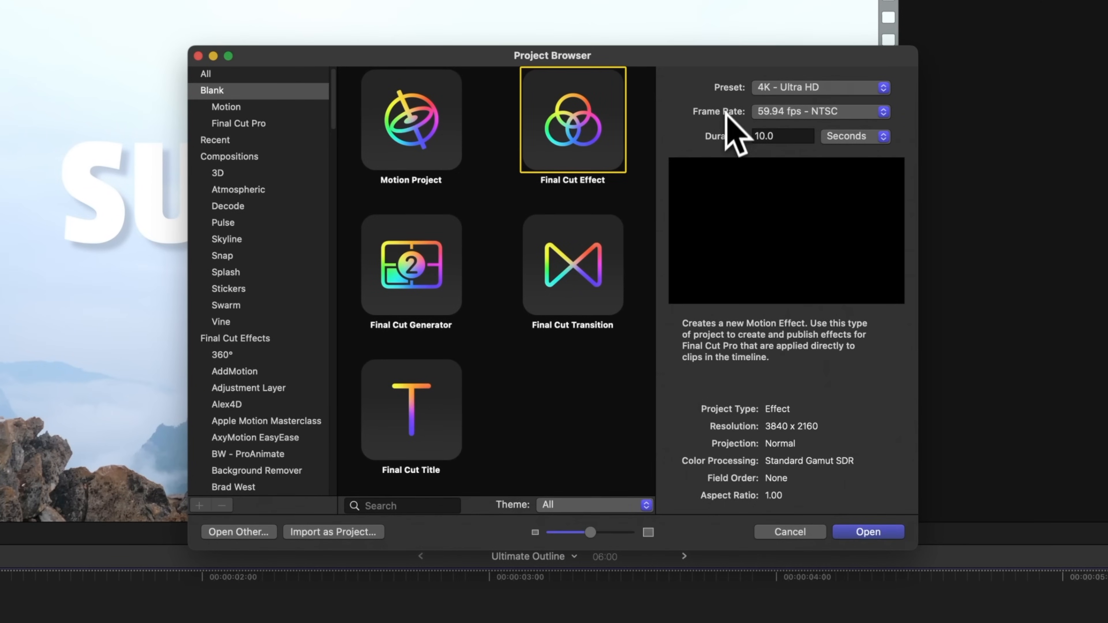
{"action": "mouse_move", "coordinate": [734, 163]}
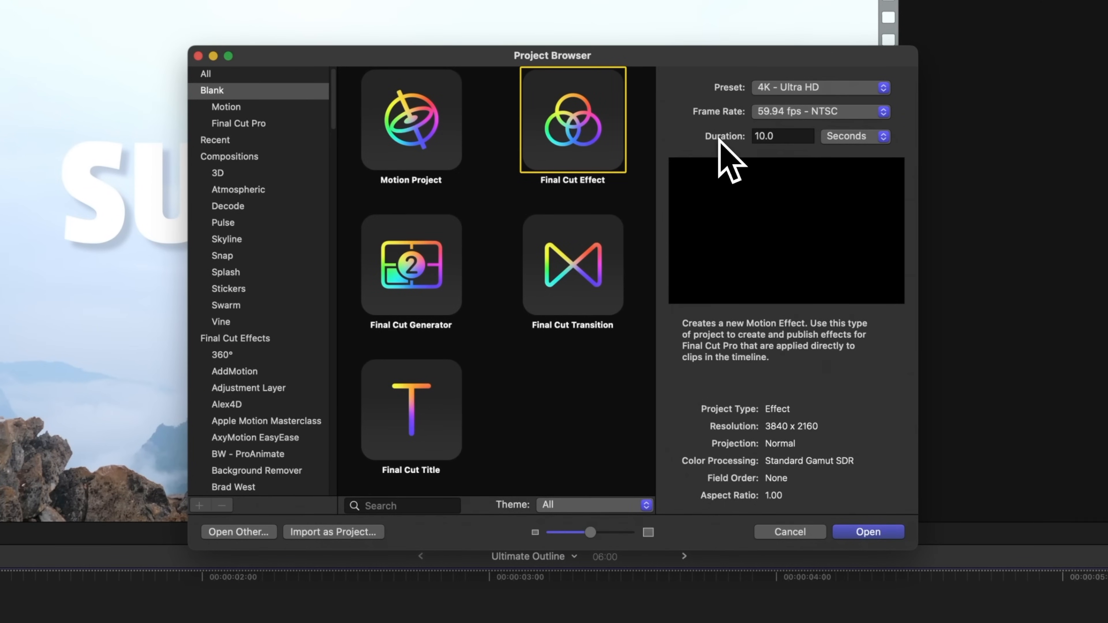
{"action": "left_click", "coordinate": [867, 532]}
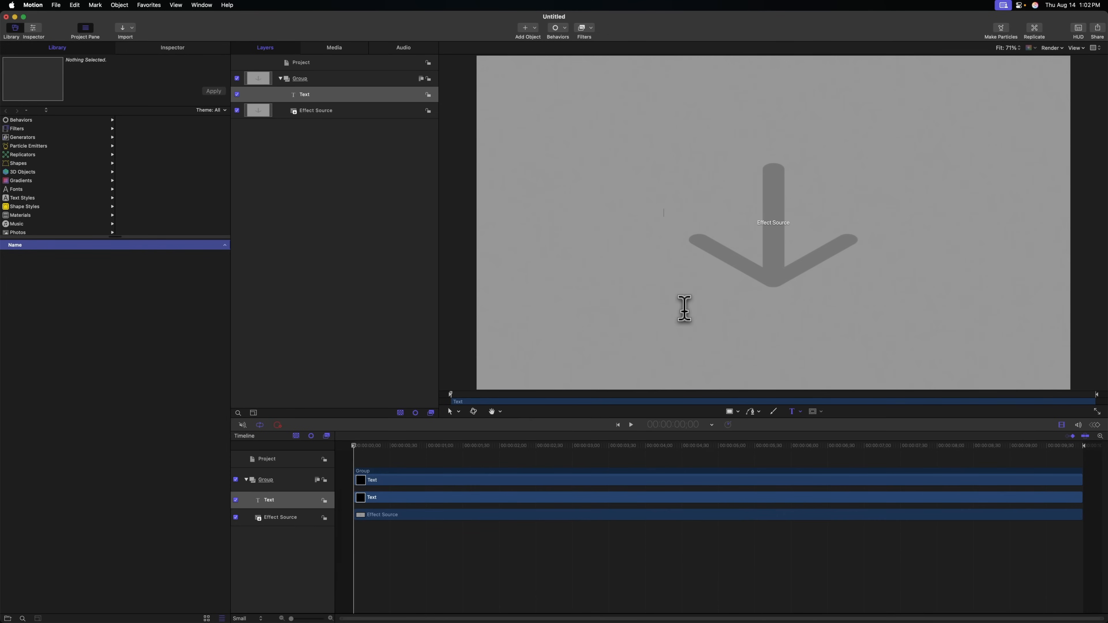
- Enter SUBSCRIBE as the text, enlarge it to size 288 and reset its position
{"action": "type", "text": "SUBSCRIBE"}
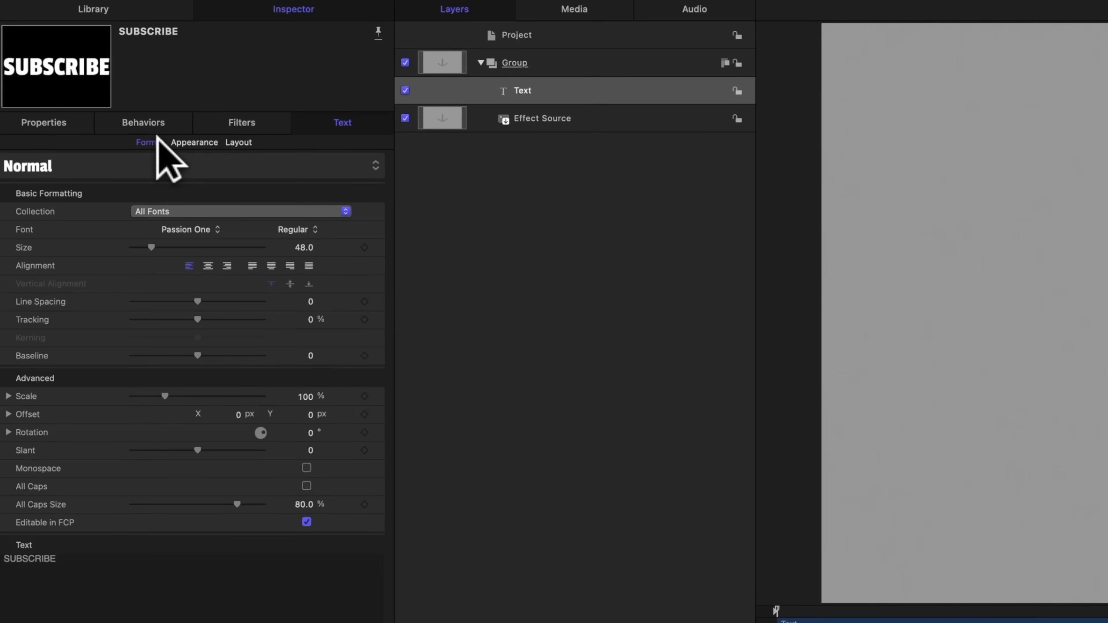
{"action": "left_click_drag", "start_coordinate": [149, 247], "coordinate": [264, 247]}
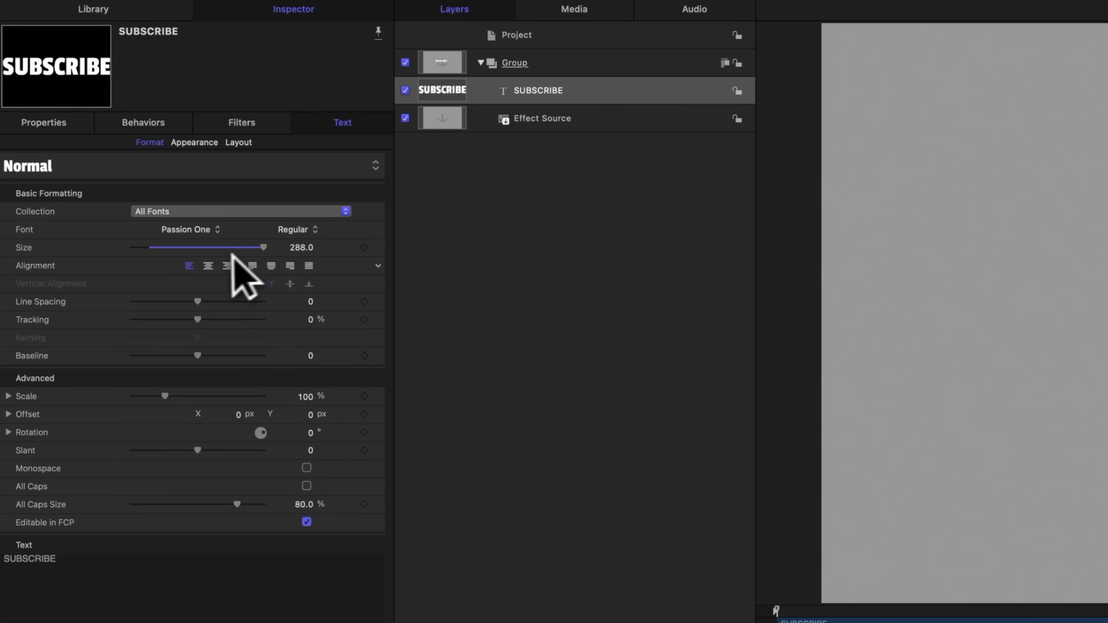
{"action": "left_click", "coordinate": [208, 266]}
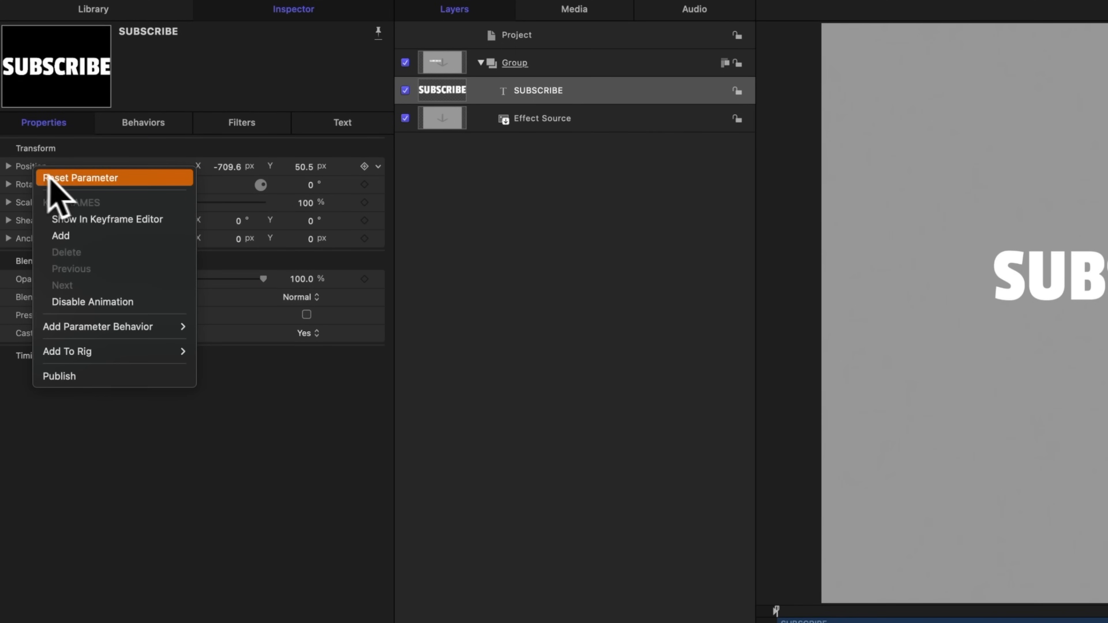
{"action": "left_click", "coordinate": [81, 177]}
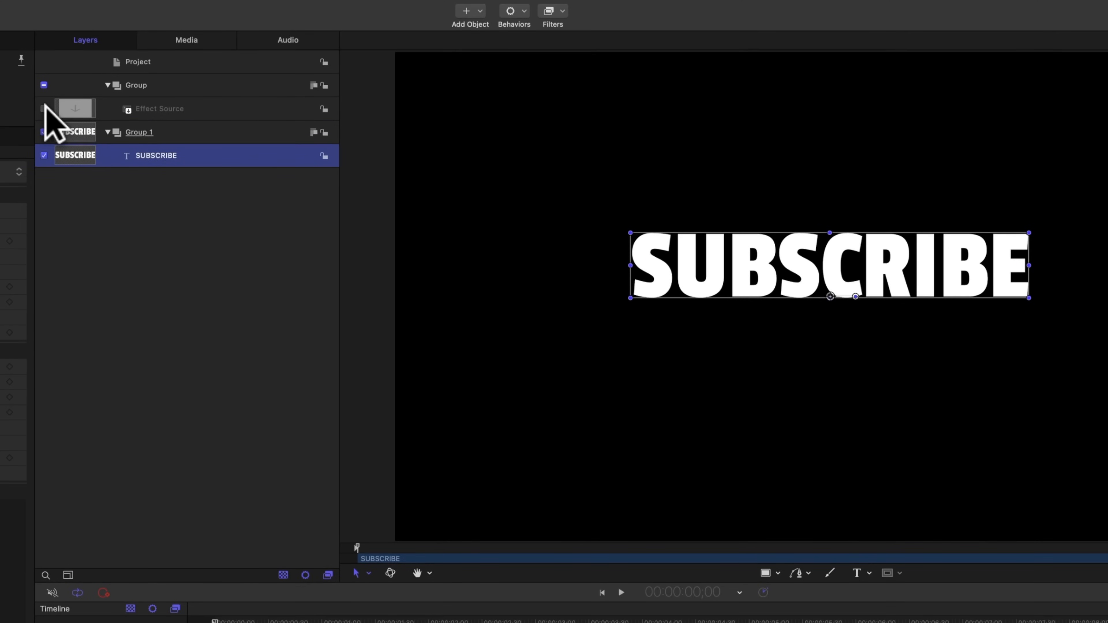
- Enable the Effect Source layer with its rectangle mask over the title
{"action": "left_click", "coordinate": [44, 85]}
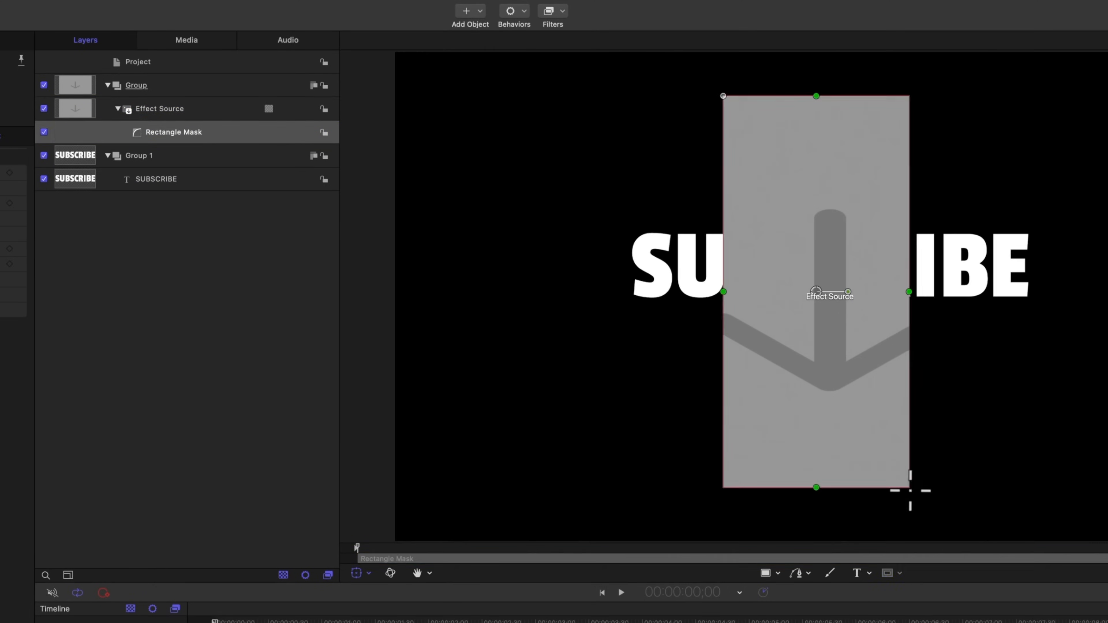
{"action": "left_click", "coordinate": [172, 132]}
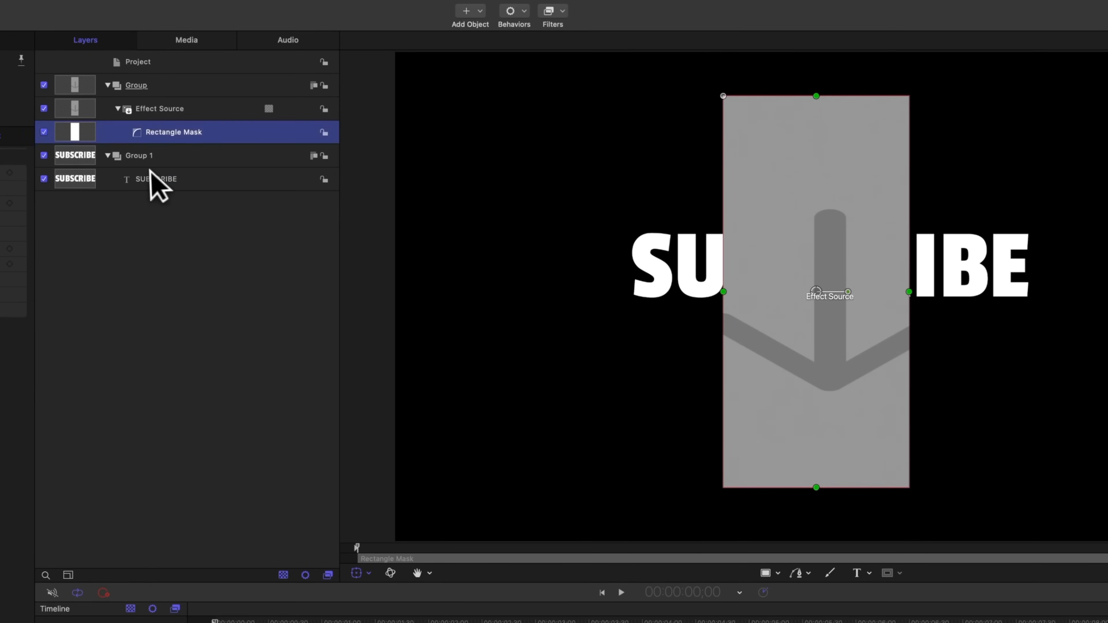
{"action": "left_click", "coordinate": [155, 178]}
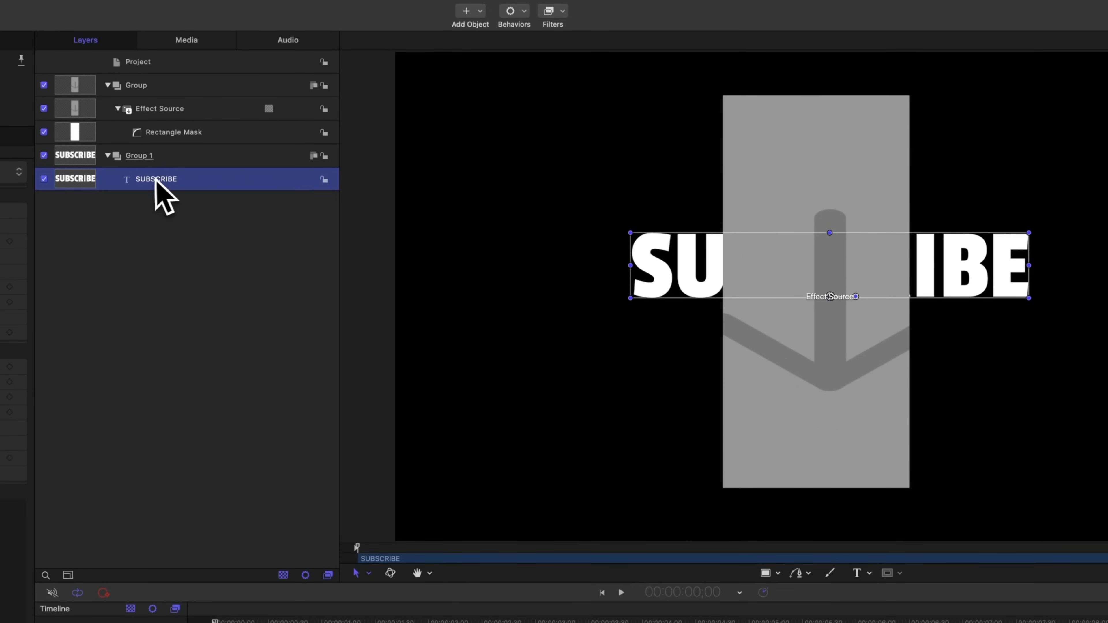
- Rename the title's group to Original Title Group
{"action": "left_click", "coordinate": [138, 155]}
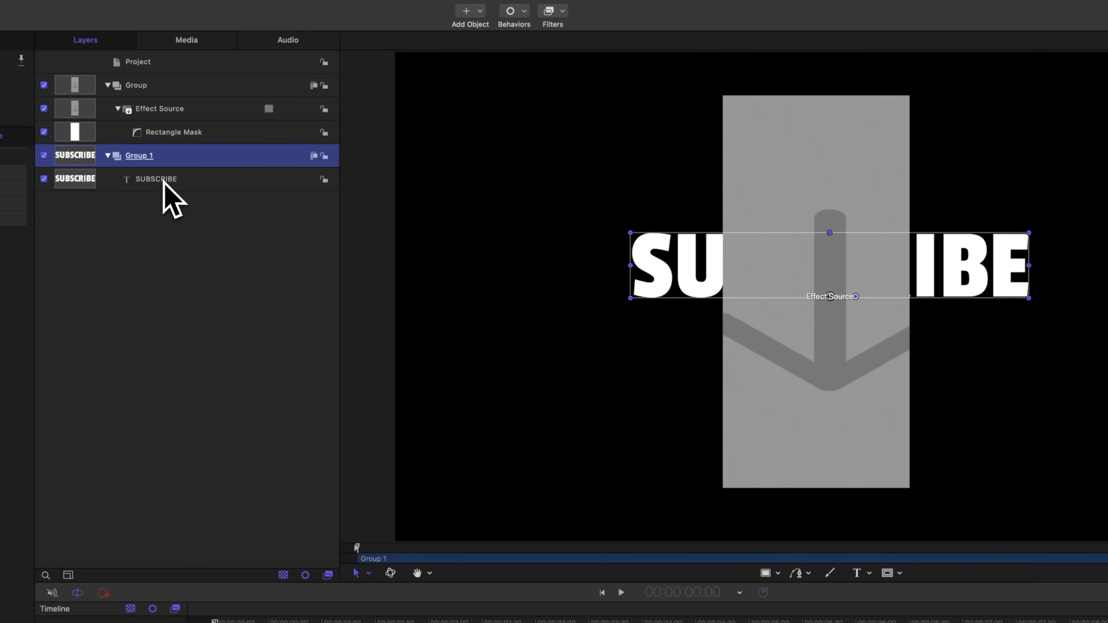
{"action": "double_click", "coordinate": [139, 154]}
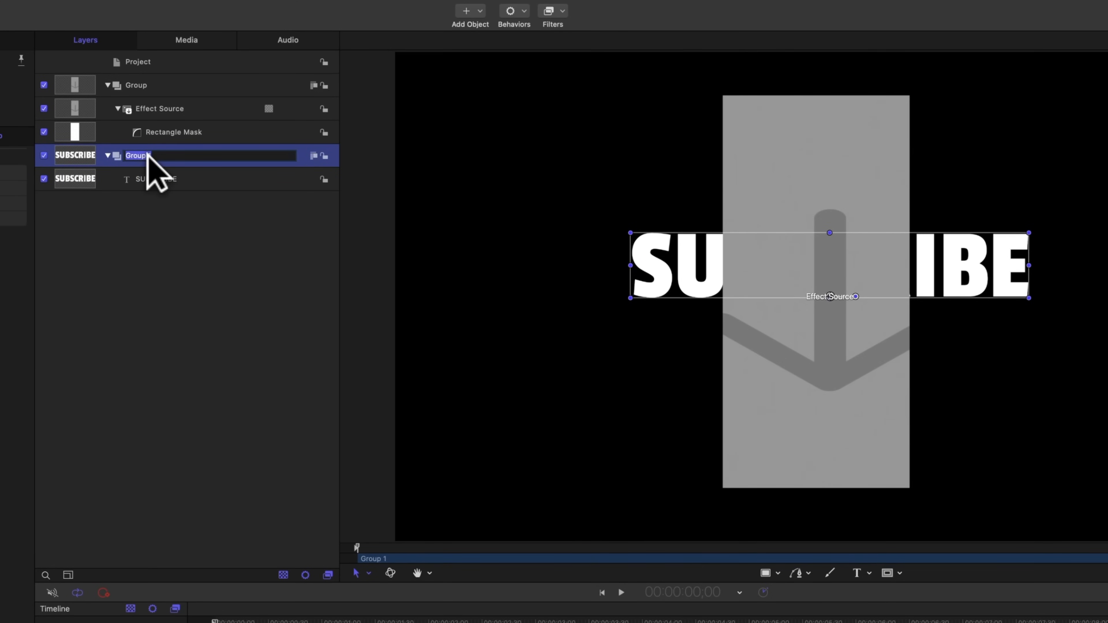
{"action": "type", "text": "Original Title Group"}
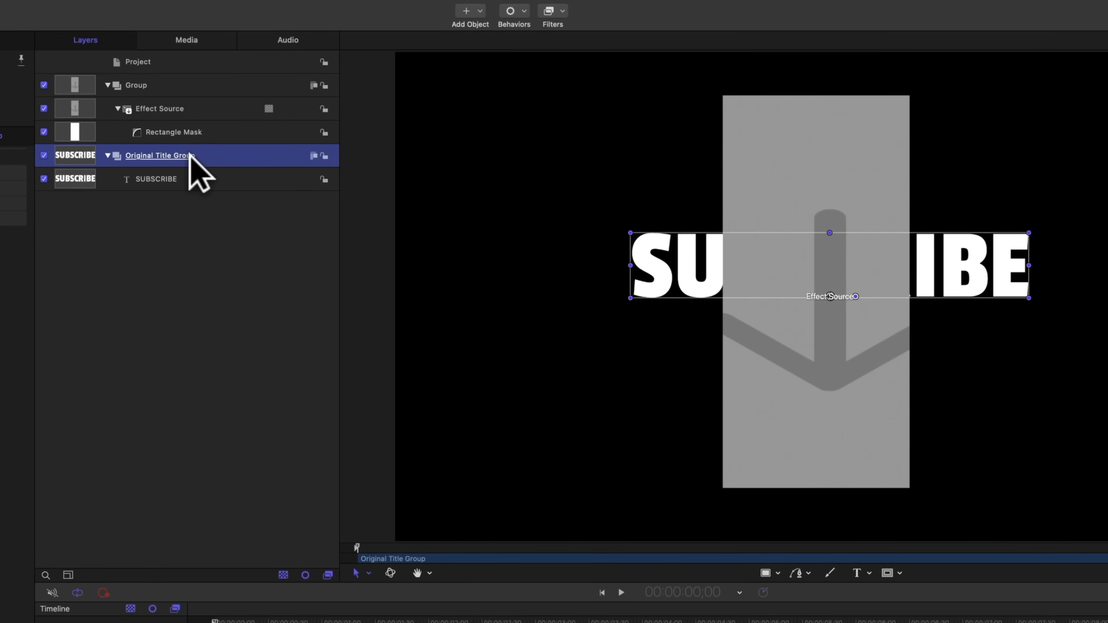
{"action": "right_click", "coordinate": [160, 155]}
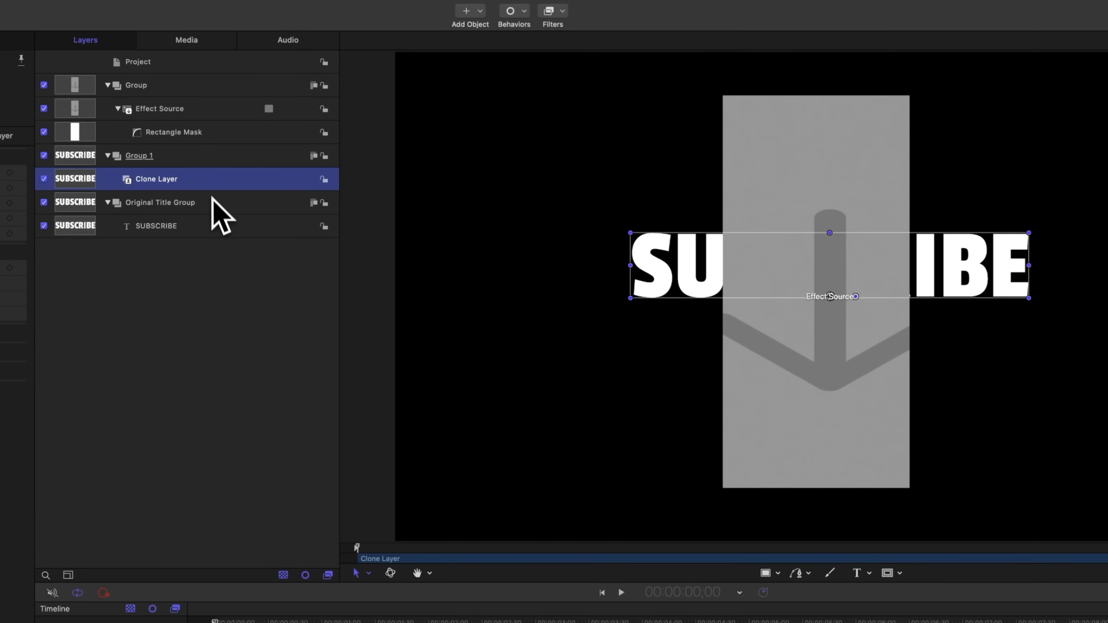
- Make a clone layer of the title group and move its group above the Effect Source group
{"action": "key", "text": "k"}
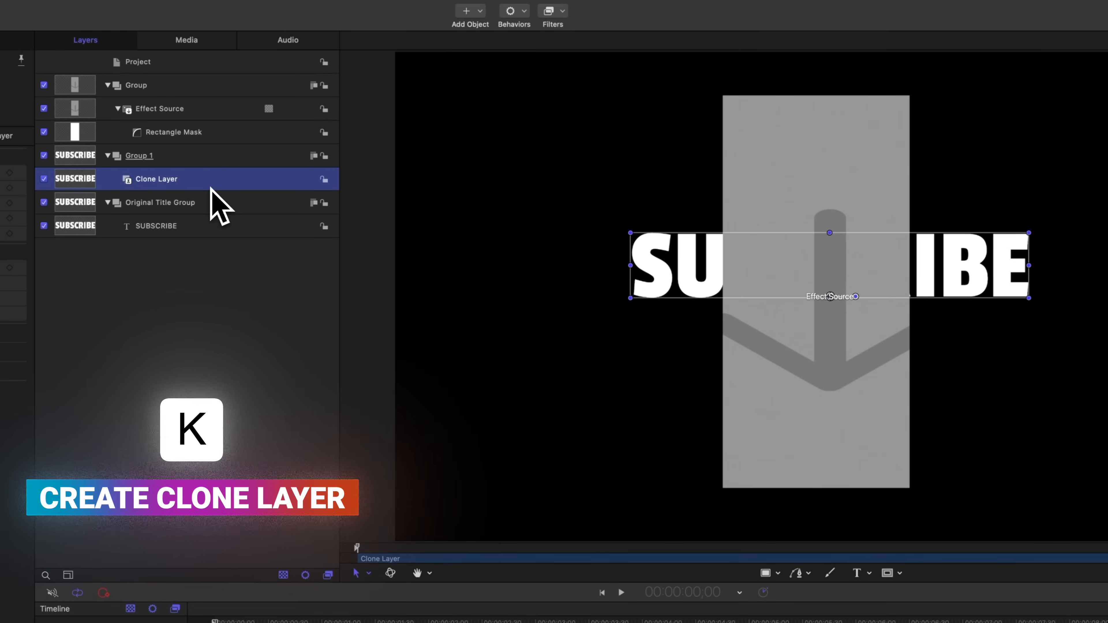
{"action": "left_click", "coordinate": [139, 156]}
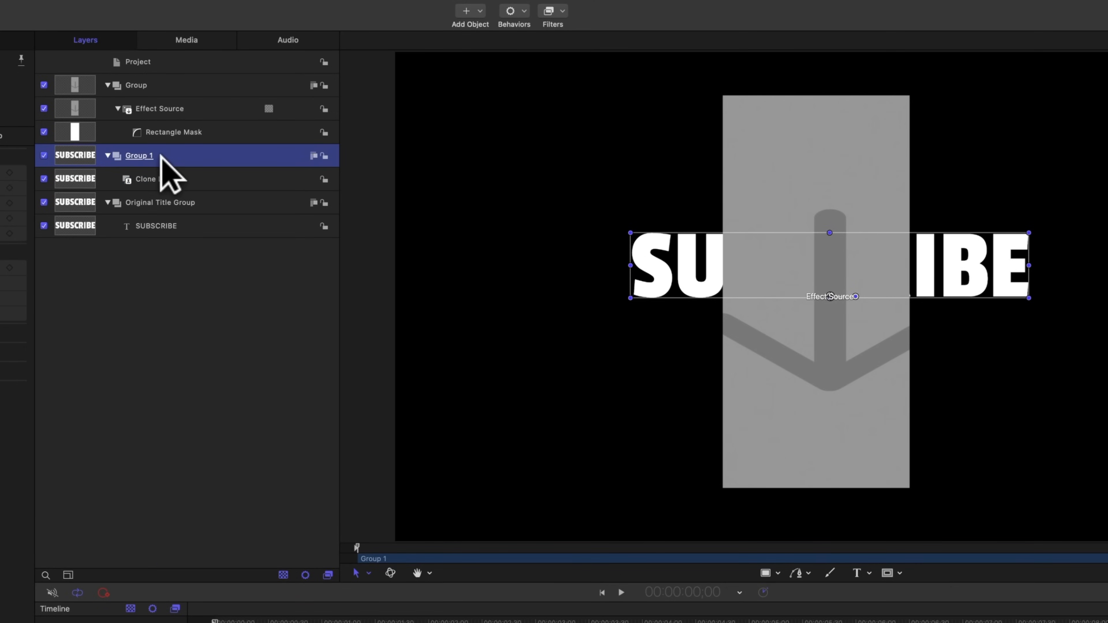
{"action": "left_click", "coordinate": [145, 178]}
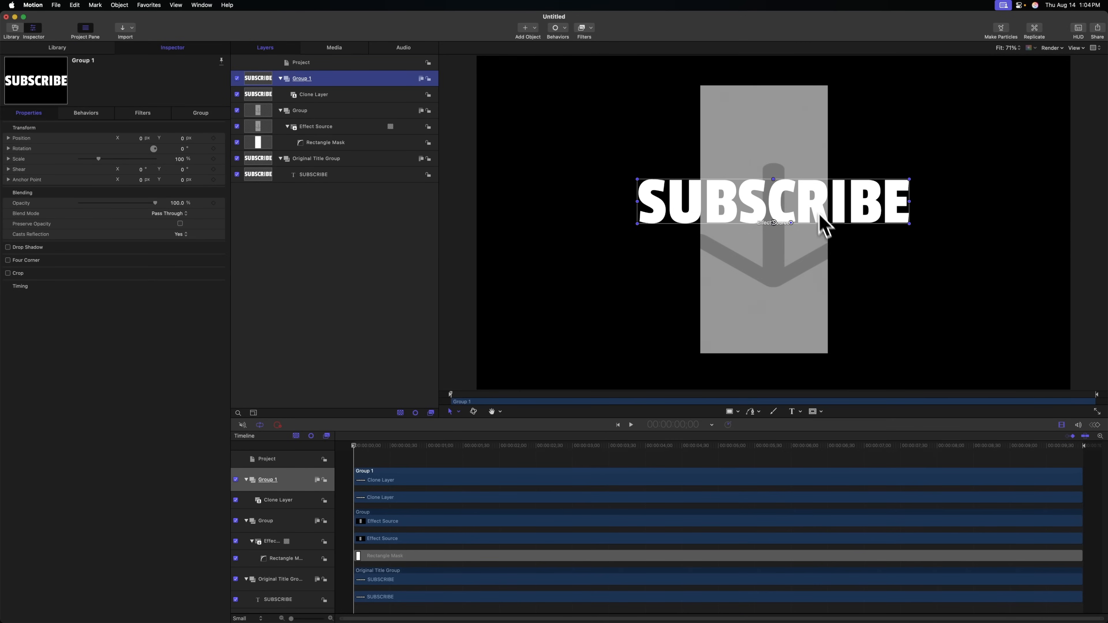
{"action": "mouse_move", "coordinate": [836, 255]}
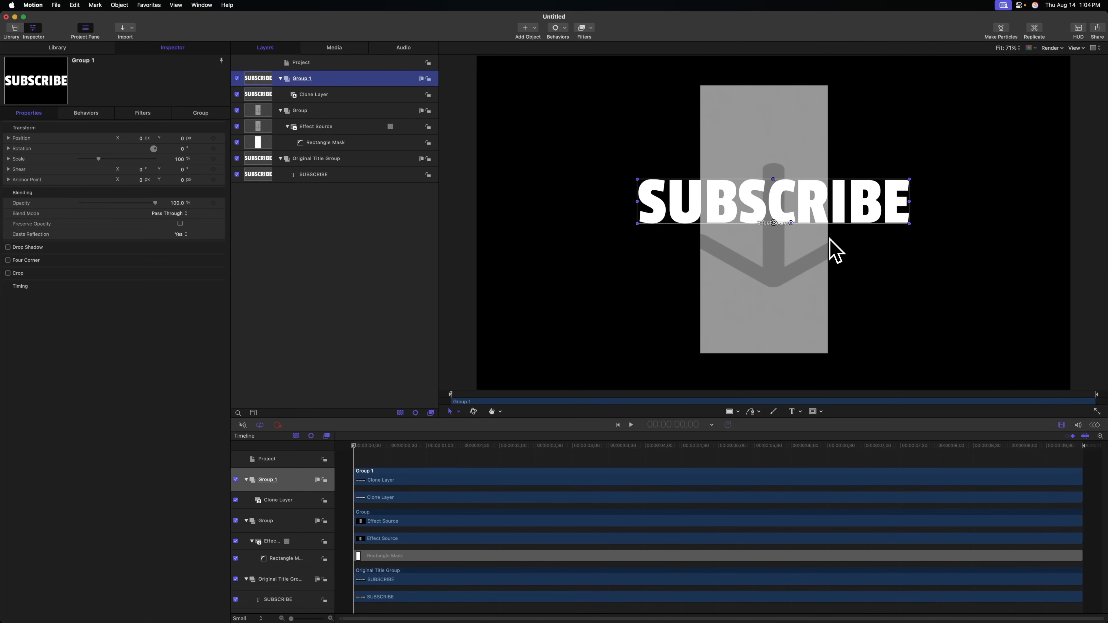
- Move the SUBSCRIBE text lower and further left in the canvas
{"action": "left_click", "coordinate": [315, 158]}
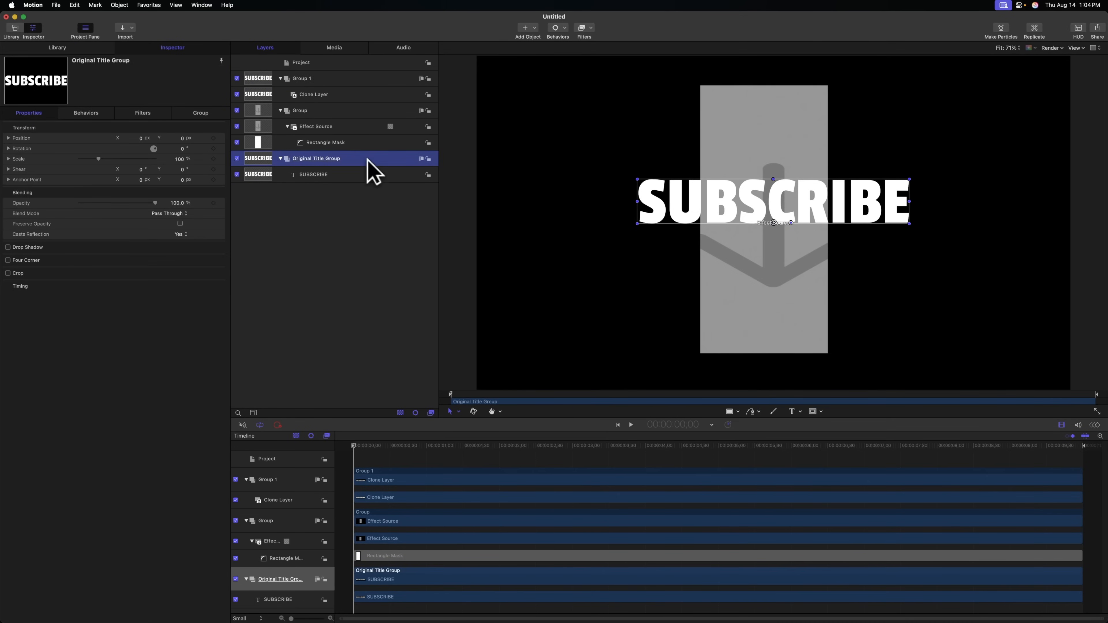
{"action": "left_click", "coordinate": [313, 175]}
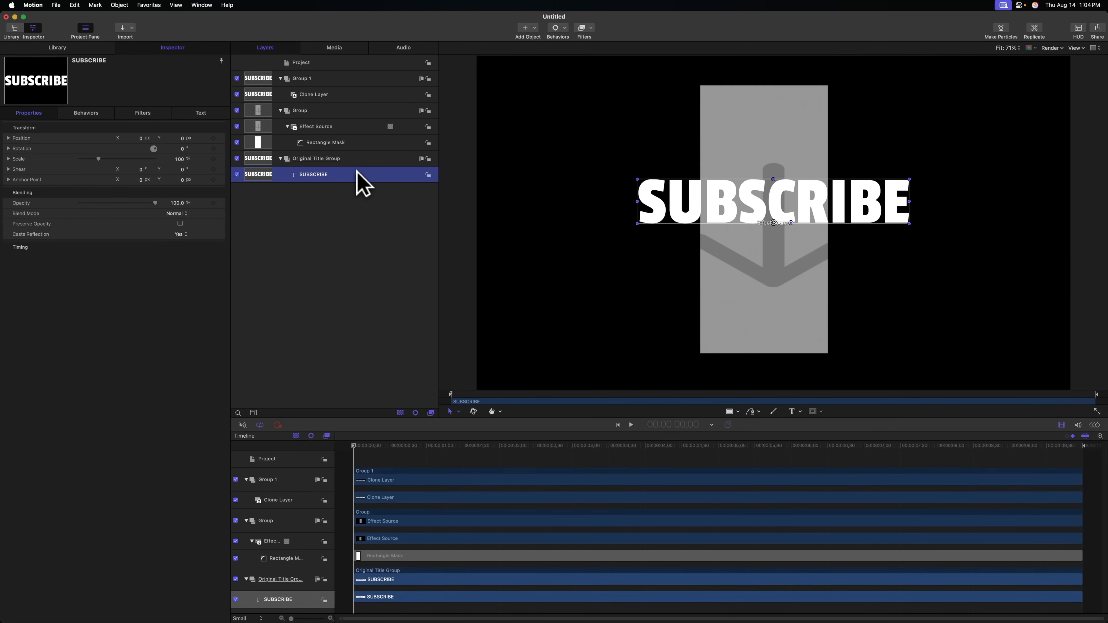
{"action": "mouse_move", "coordinate": [334, 195]}
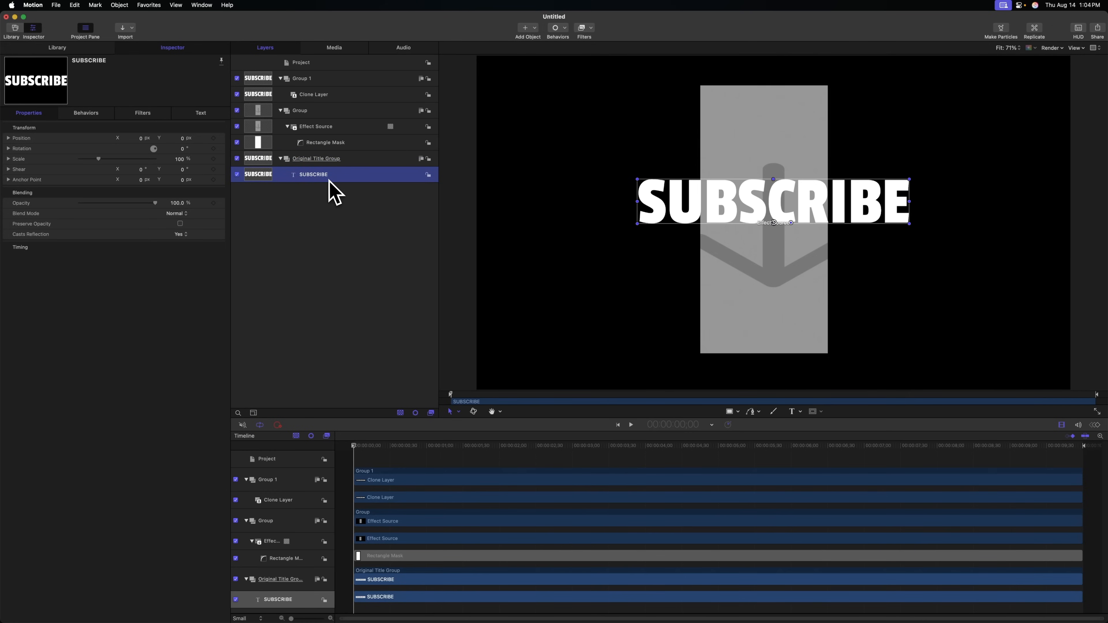
{"action": "left_click", "coordinate": [315, 159]}
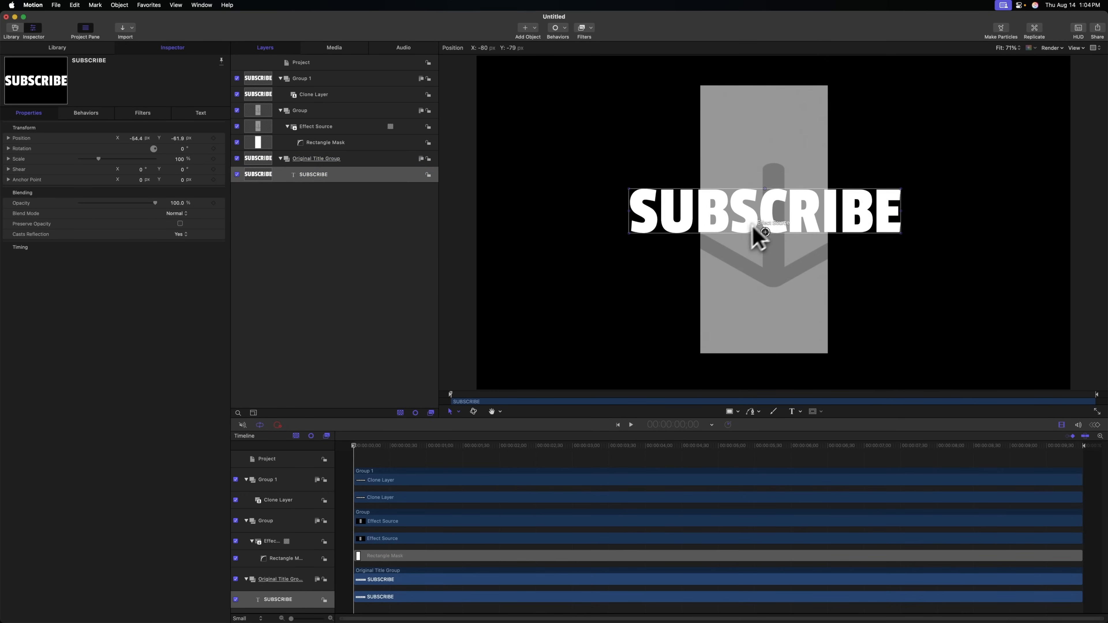
{"action": "left_click", "coordinate": [313, 94]}
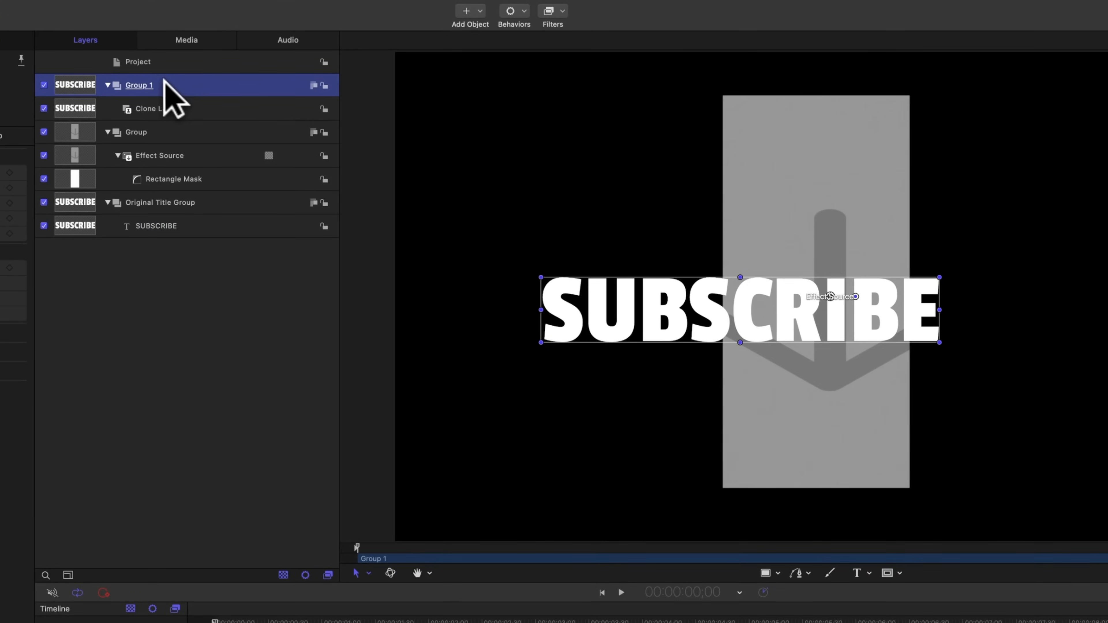
- Rename Group 1 to Outline Group and add a Border > Stroke filter to it
{"action": "double_click", "coordinate": [139, 85]}
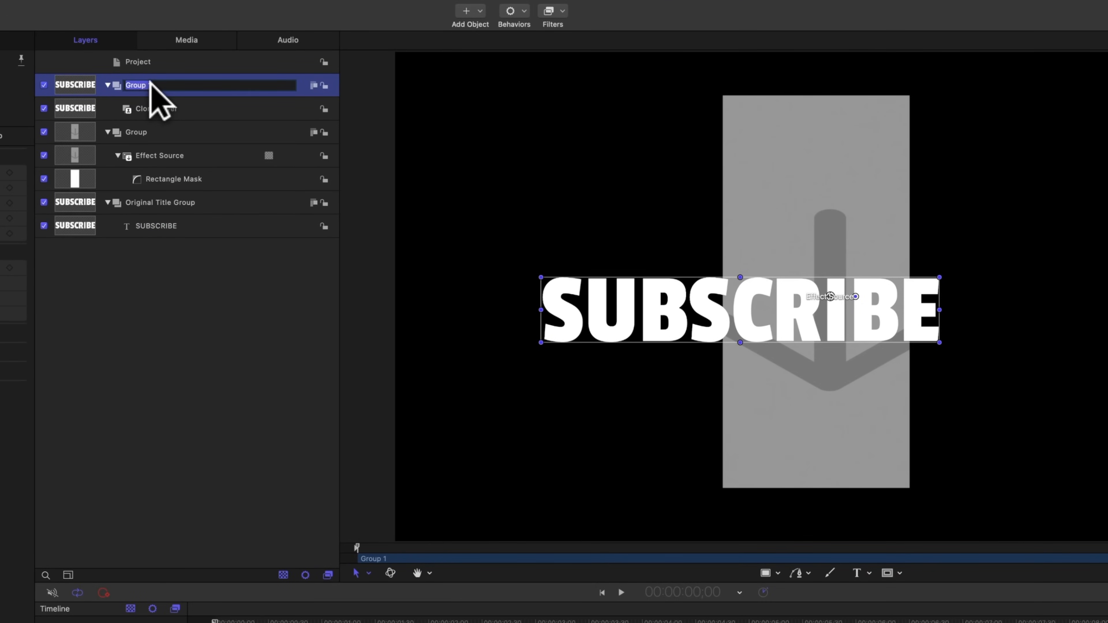
{"action": "type", "text": "Outline"}
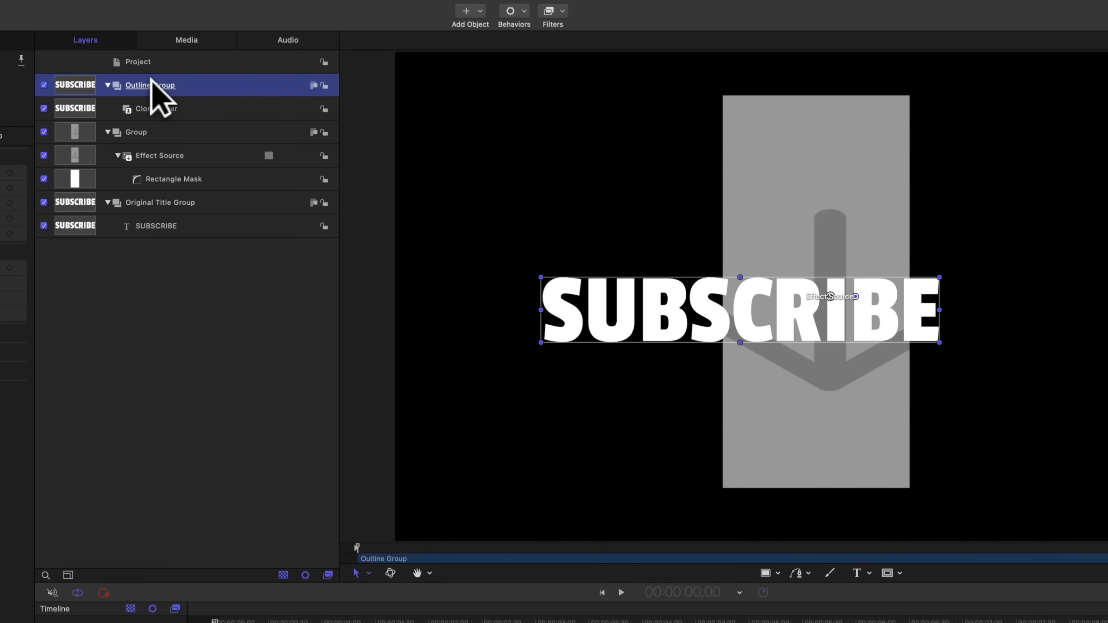
{"action": "mouse_move", "coordinate": [518, 46]}
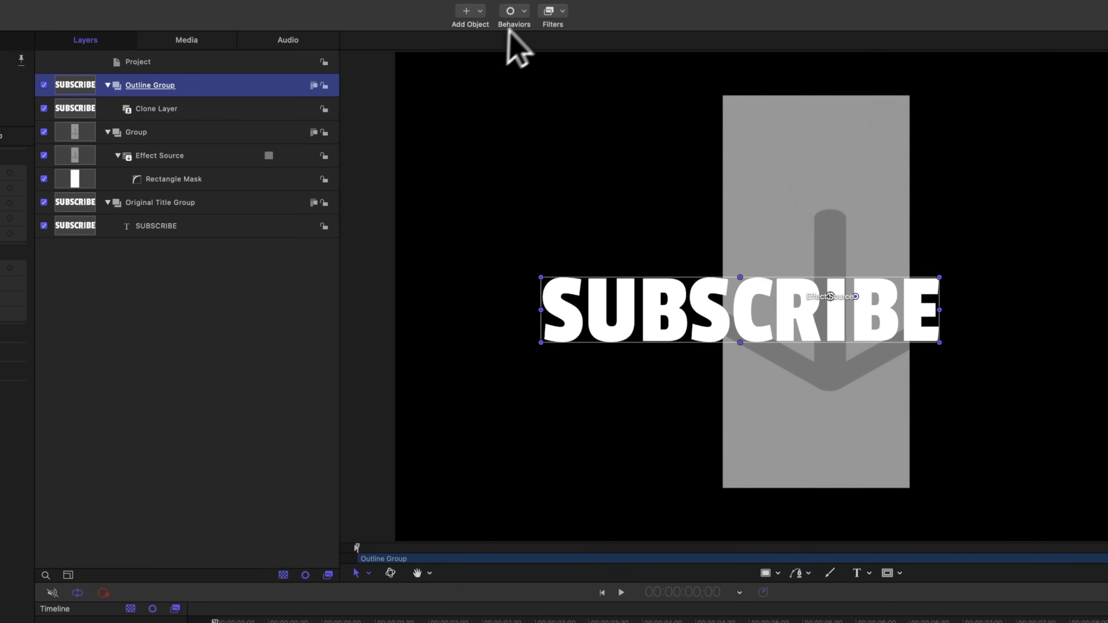
{"action": "left_click", "coordinate": [552, 10]}
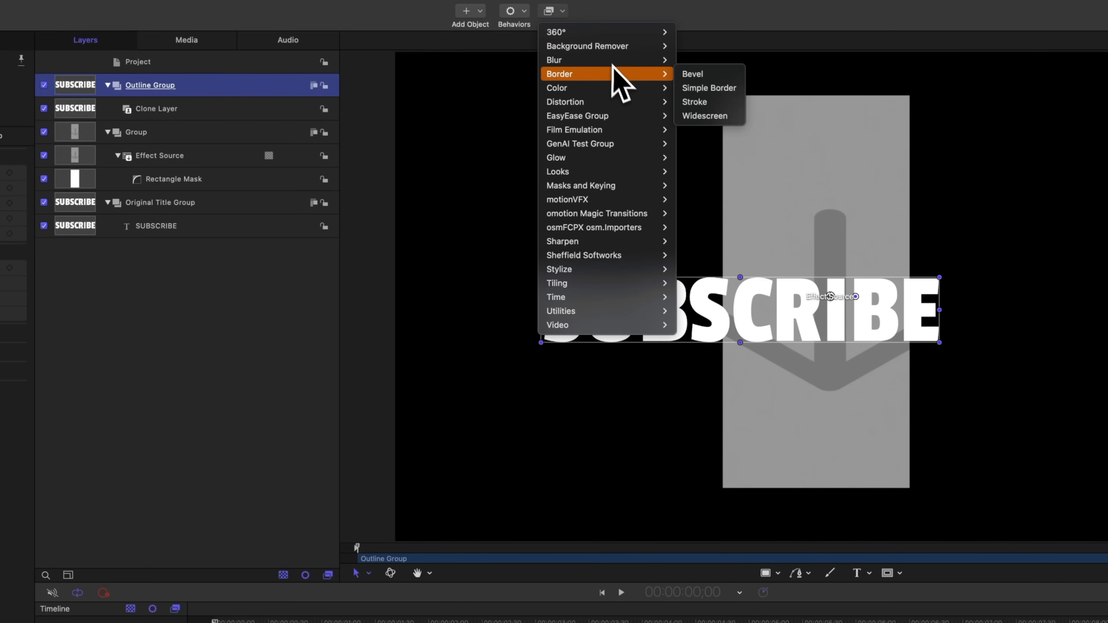
{"action": "mouse_move", "coordinate": [720, 119]}
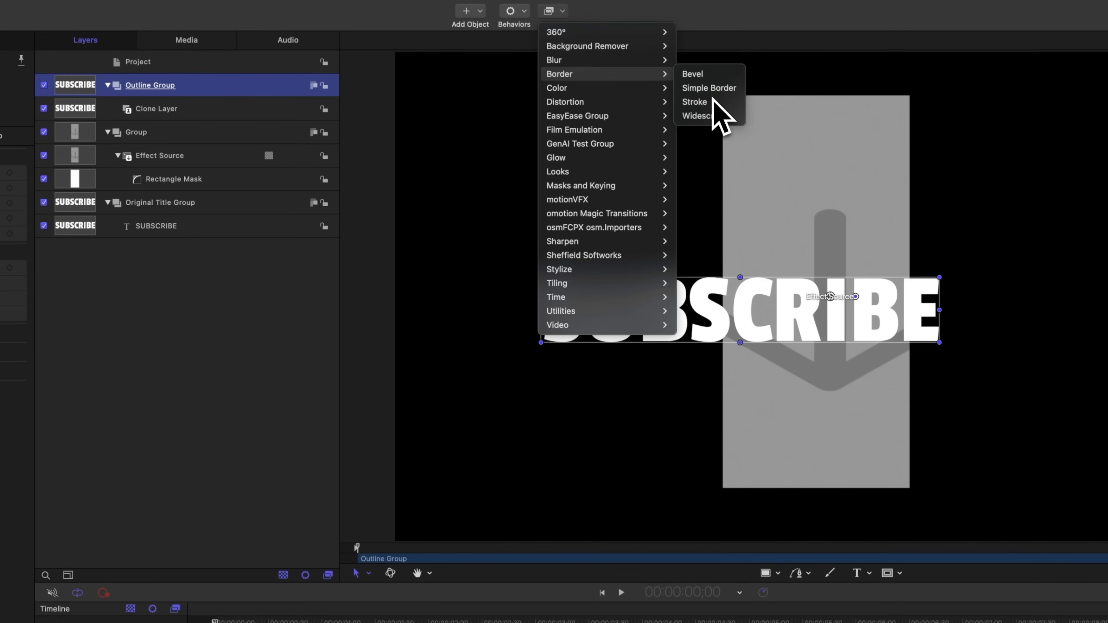
{"action": "left_click", "coordinate": [694, 101]}
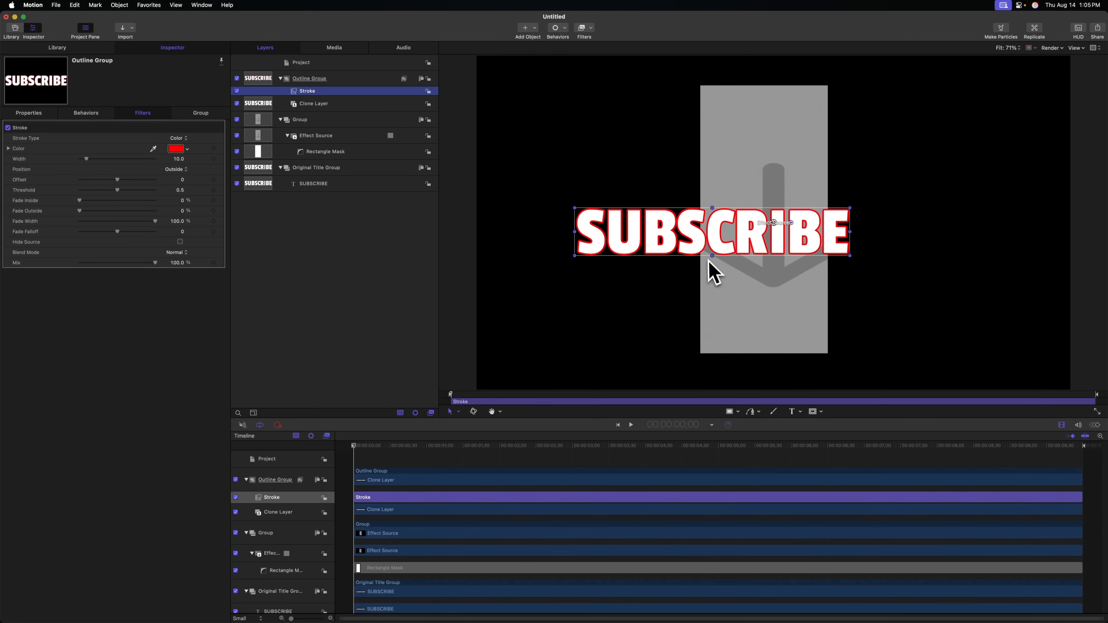
{"action": "mouse_move", "coordinate": [712, 243]}
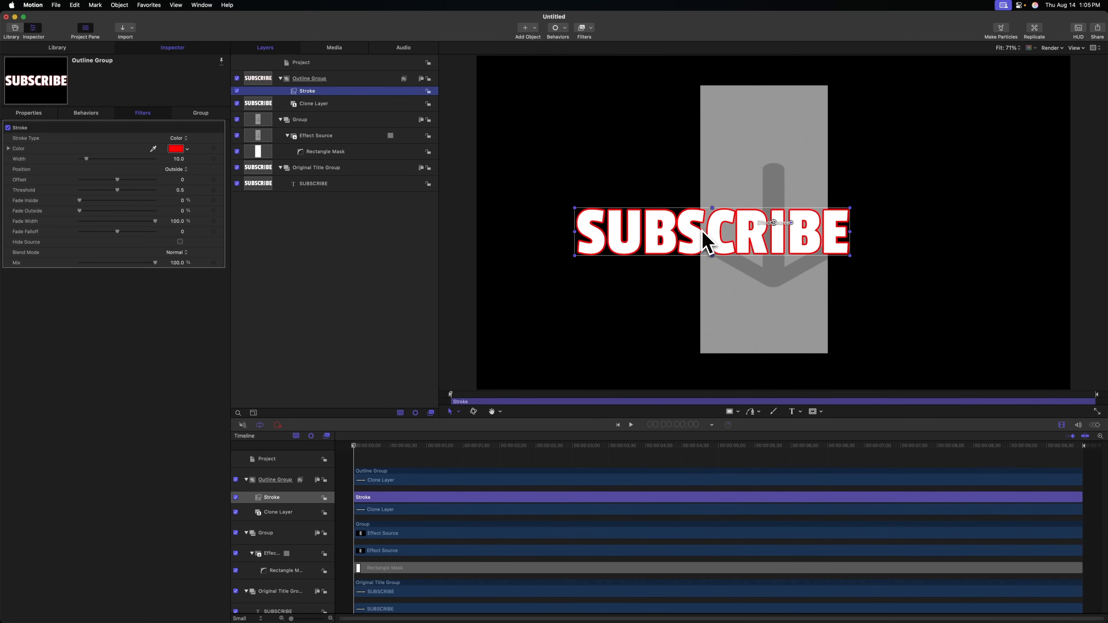
{"action": "mouse_move", "coordinate": [710, 240]}
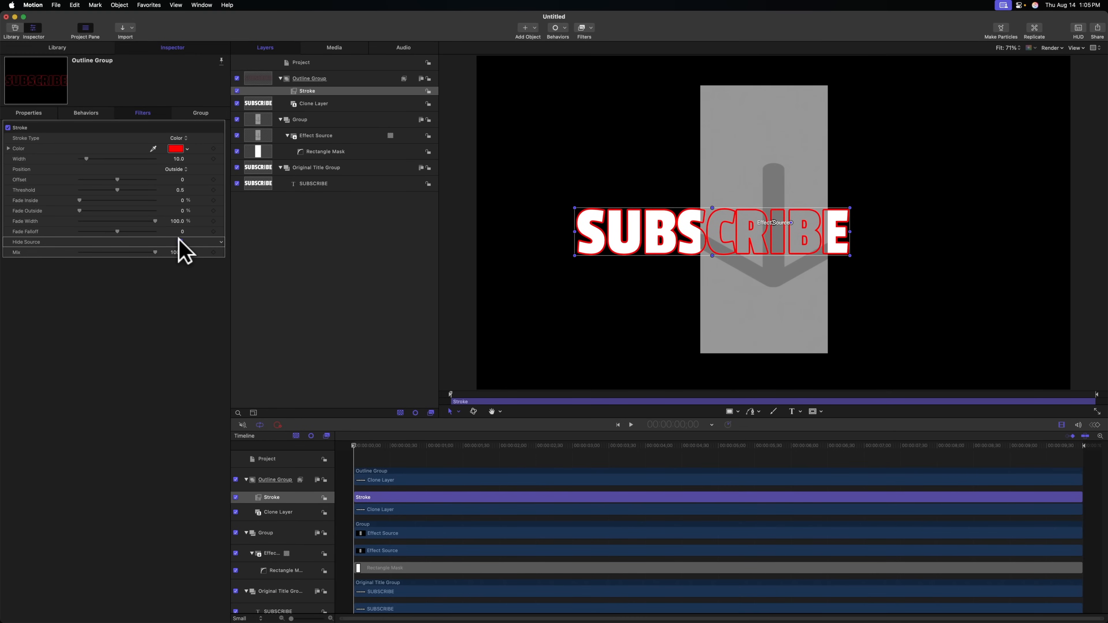
- Drag the SUBSCRIBE text layer higher and more central, then show its Text Appearance settings
{"action": "left_click", "coordinate": [180, 242]}
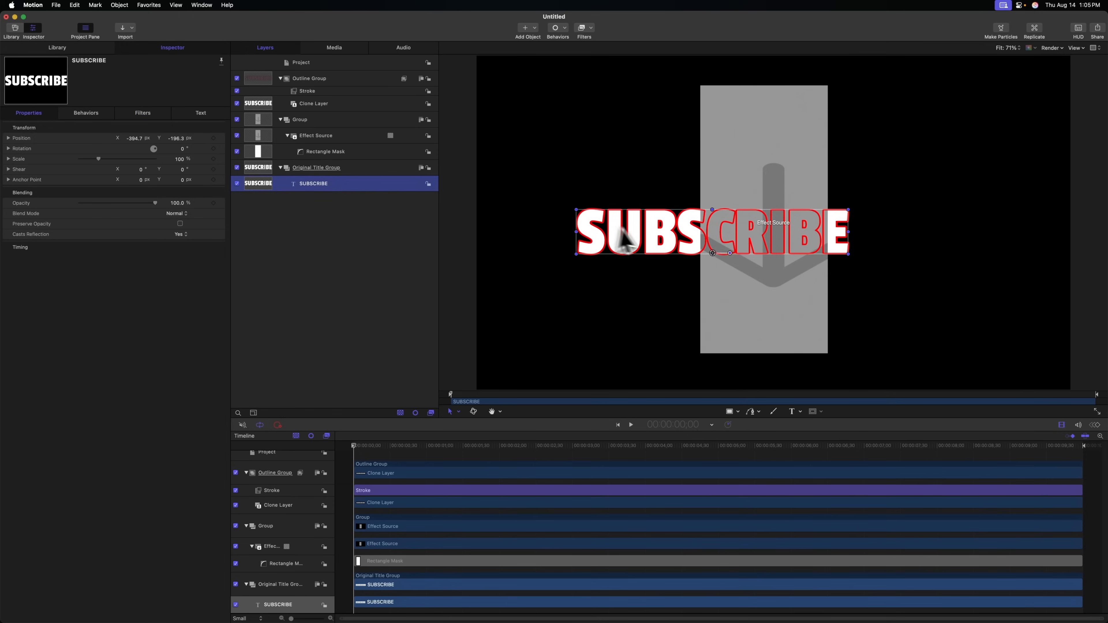
{"action": "left_click_drag", "start_coordinate": [712, 252], "coordinate": [827, 248]}
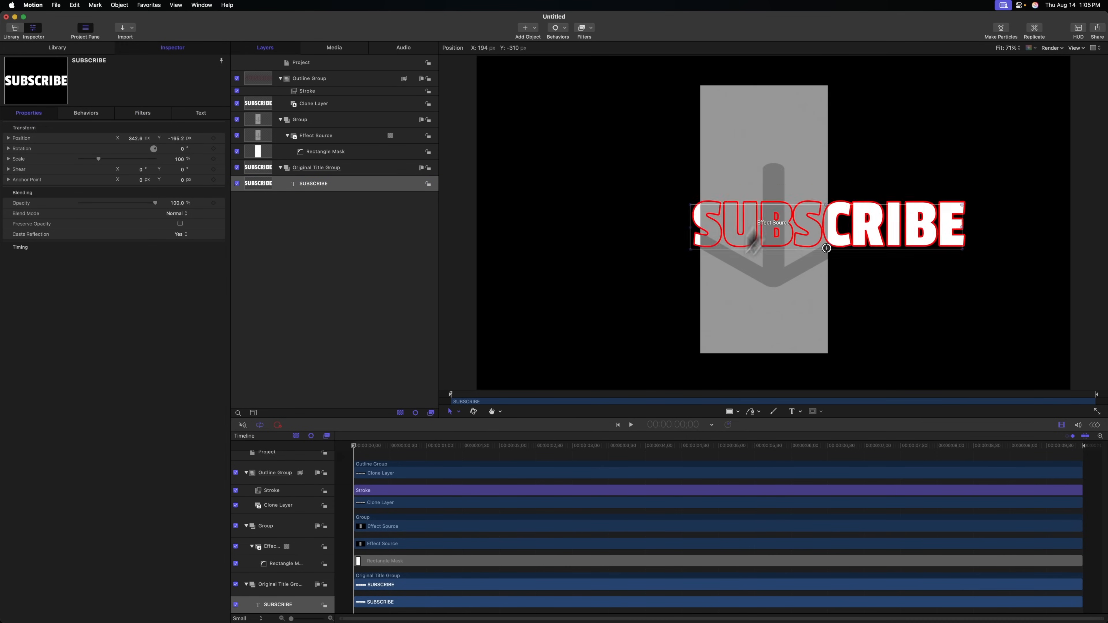
{"action": "left_click_drag", "start_coordinate": [827, 248], "coordinate": [693, 233]}
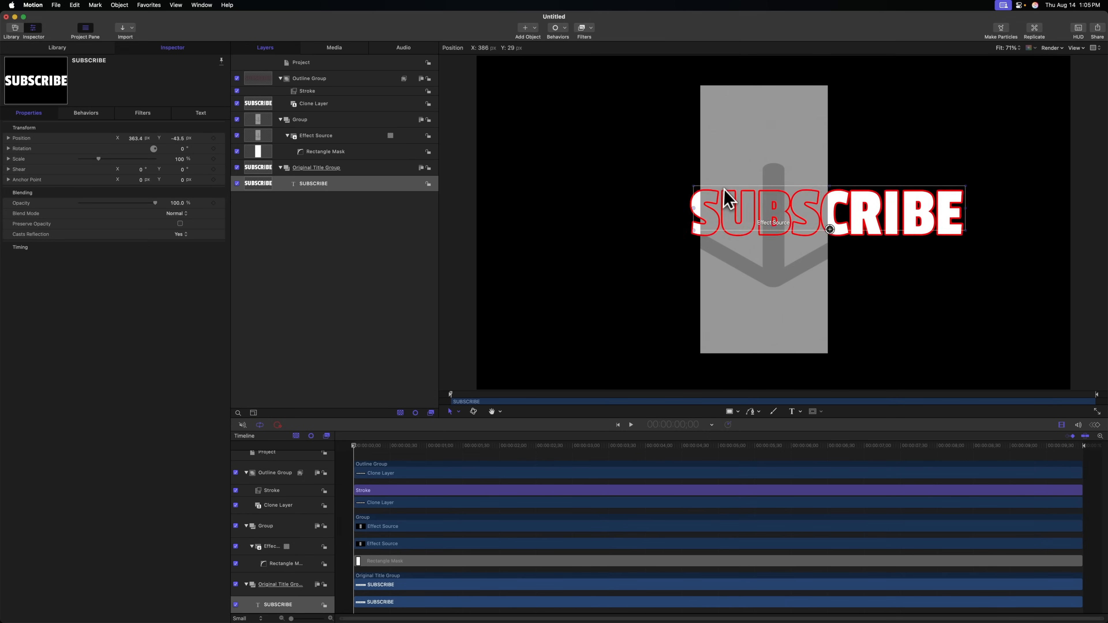
{"action": "left_click_drag", "start_coordinate": [829, 229], "coordinate": [763, 205]}
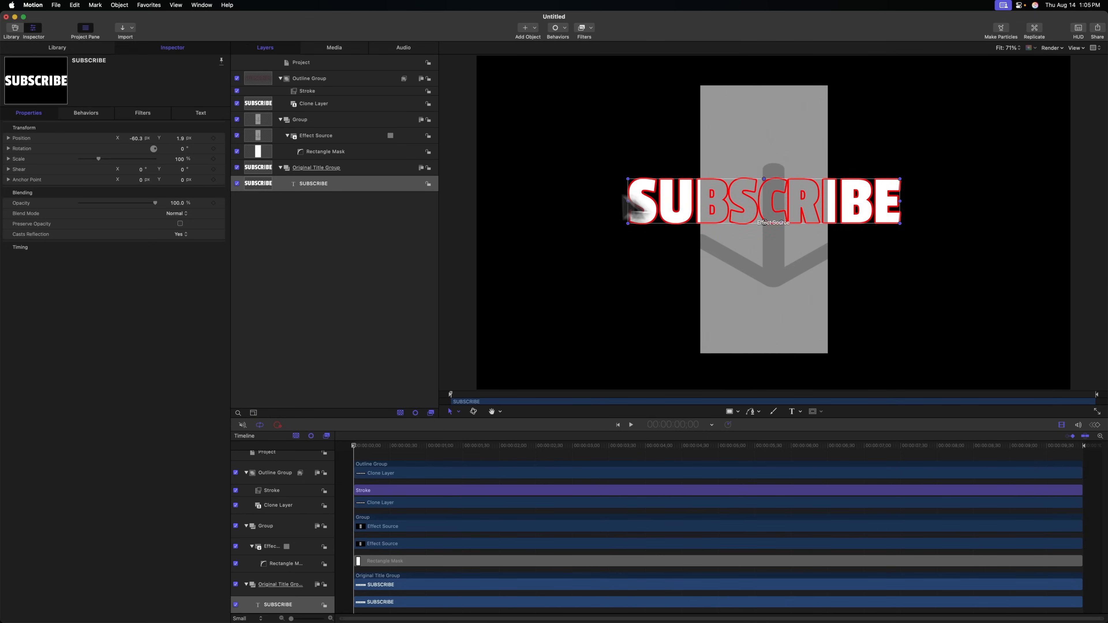
{"action": "left_click", "coordinate": [200, 113]}
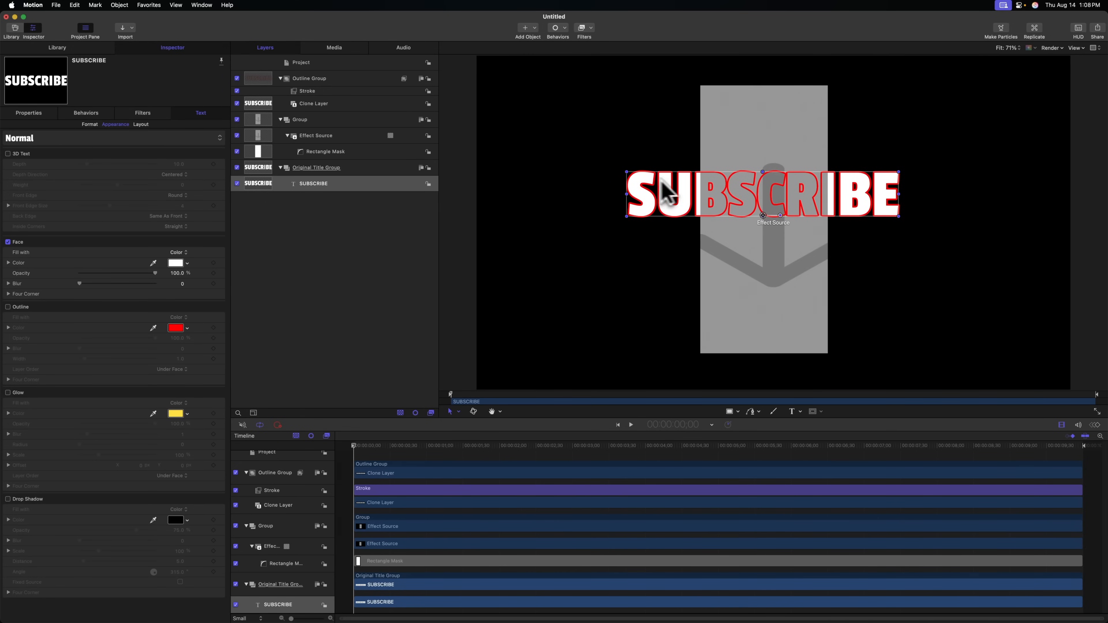
{"action": "mouse_move", "coordinate": [735, 214]}
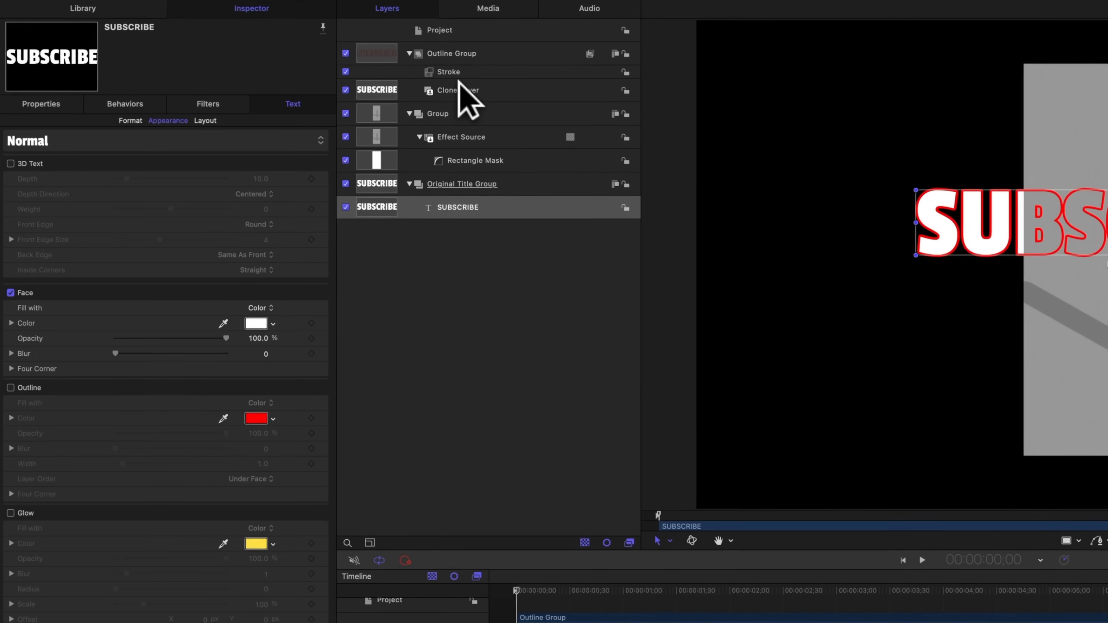
- Add an image mask to the Outline Group from its context menu
{"action": "left_click", "coordinate": [452, 53]}
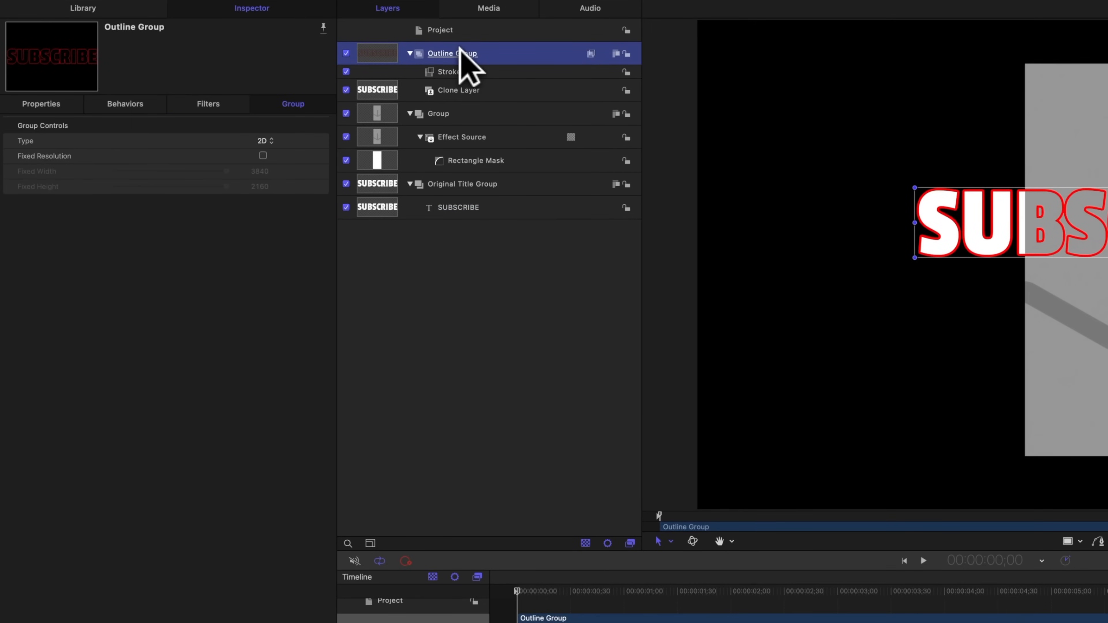
{"action": "right_click", "coordinate": [452, 53]}
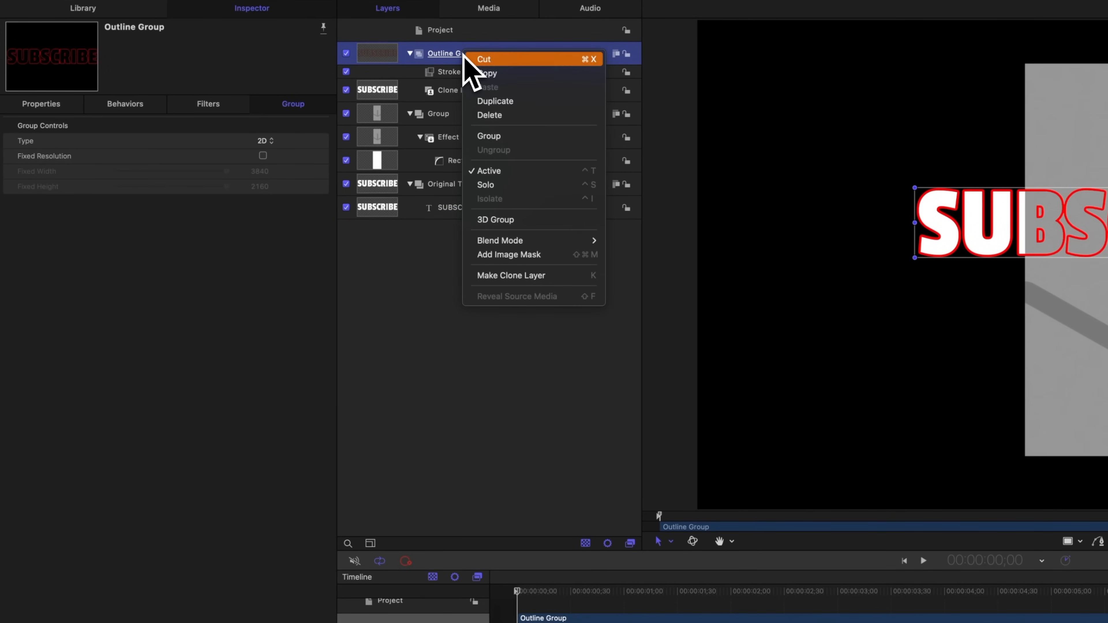
{"action": "left_click", "coordinate": [508, 254]}
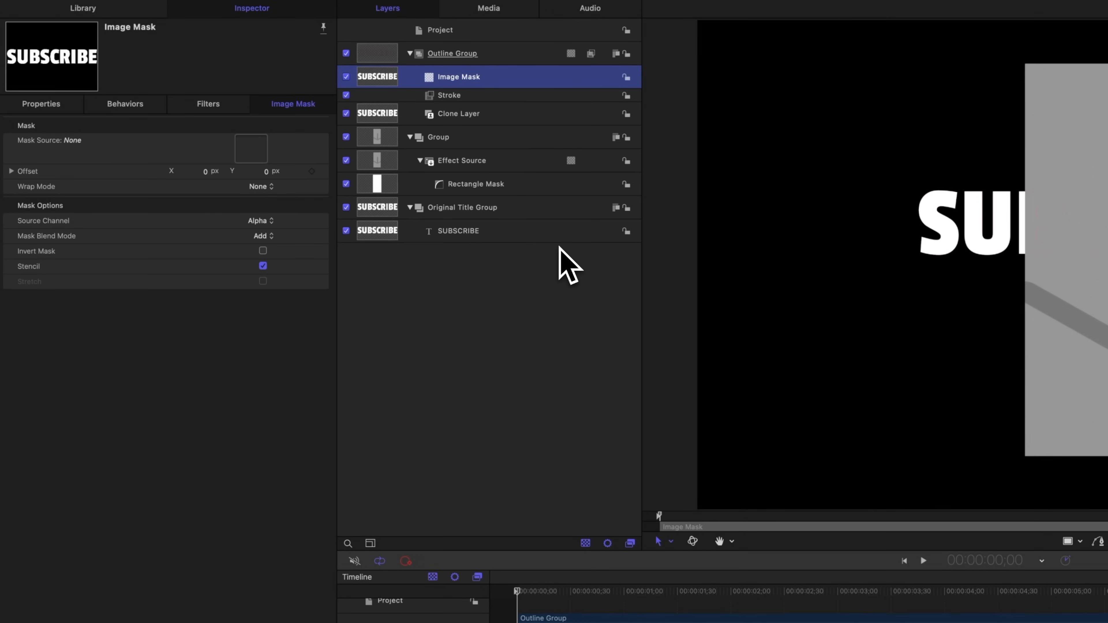
{"action": "mouse_move", "coordinate": [544, 222]}
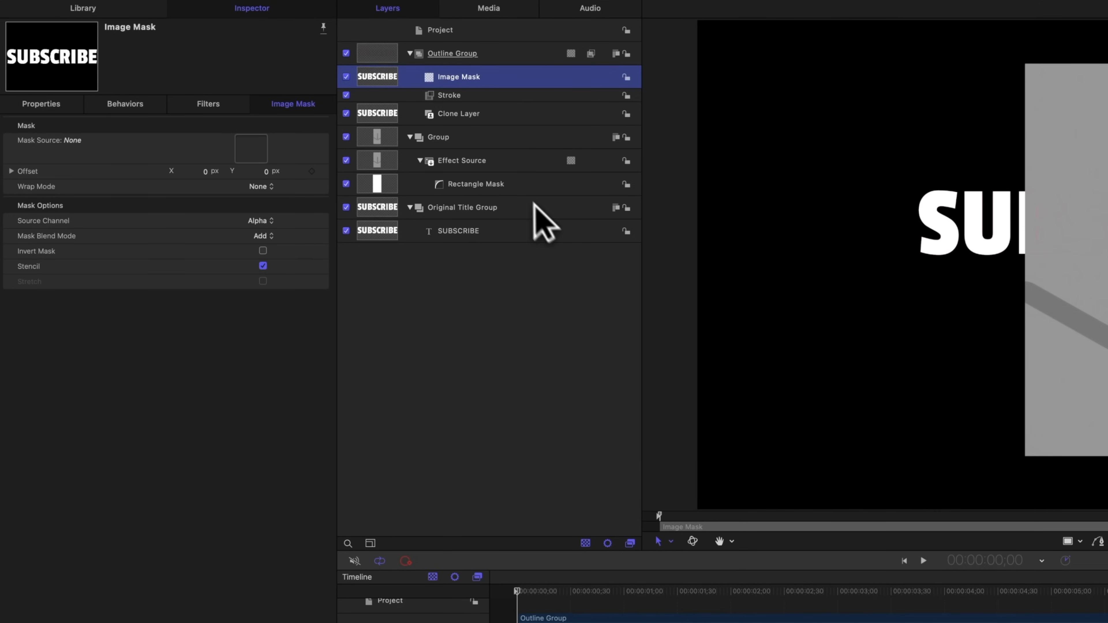
{"action": "mouse_move", "coordinate": [390, 171]}
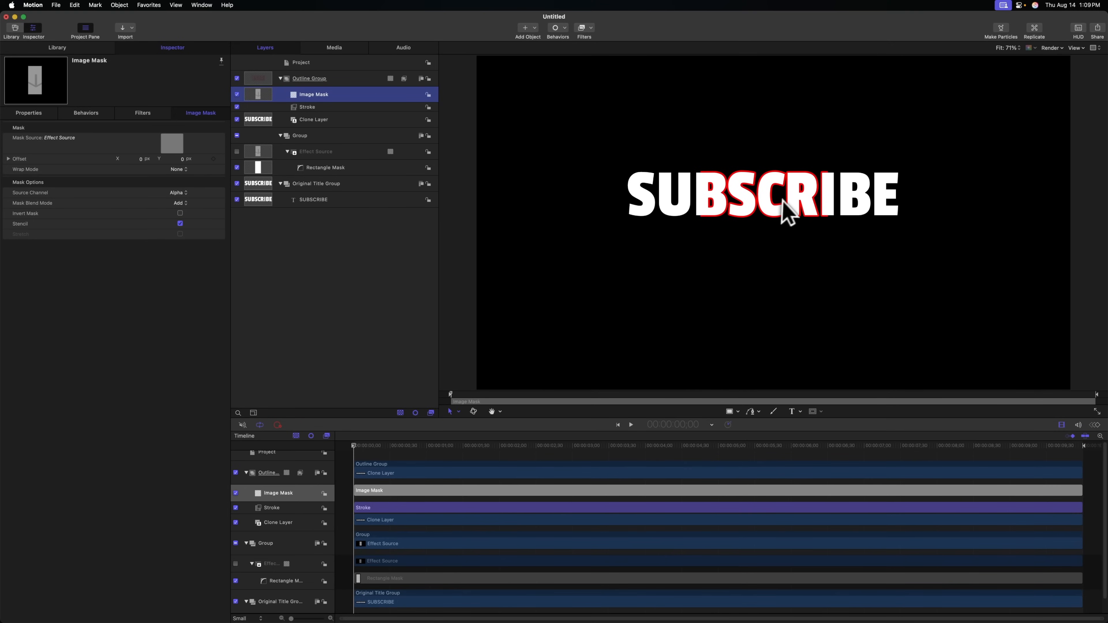
{"action": "mouse_move", "coordinate": [776, 209]}
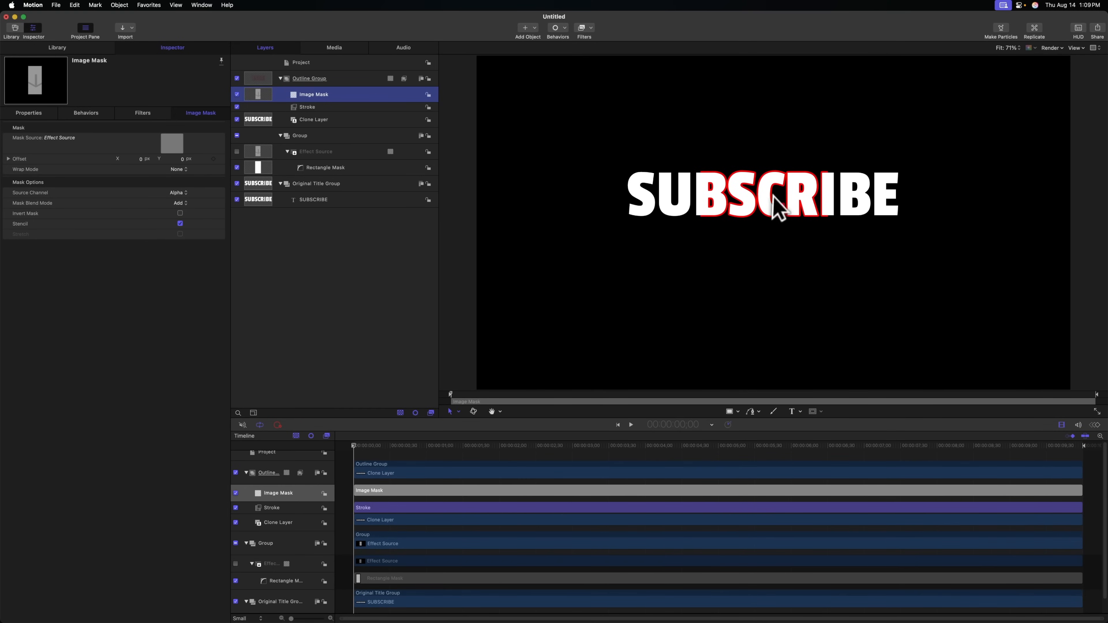
{"action": "mouse_move", "coordinate": [304, 145]}
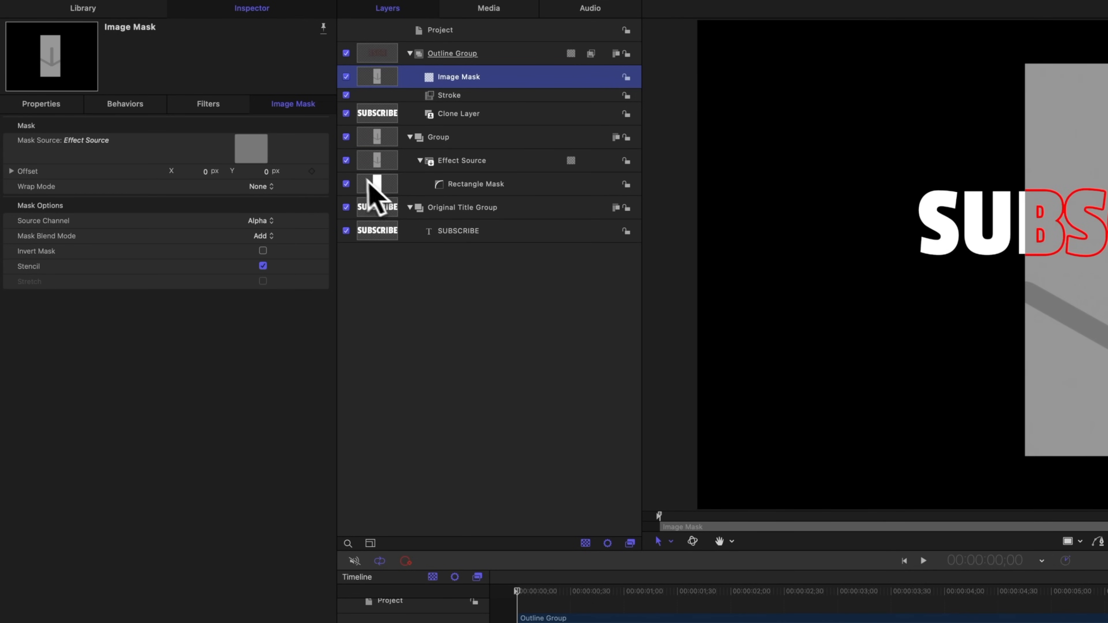
{"action": "mouse_move", "coordinate": [359, 180]}
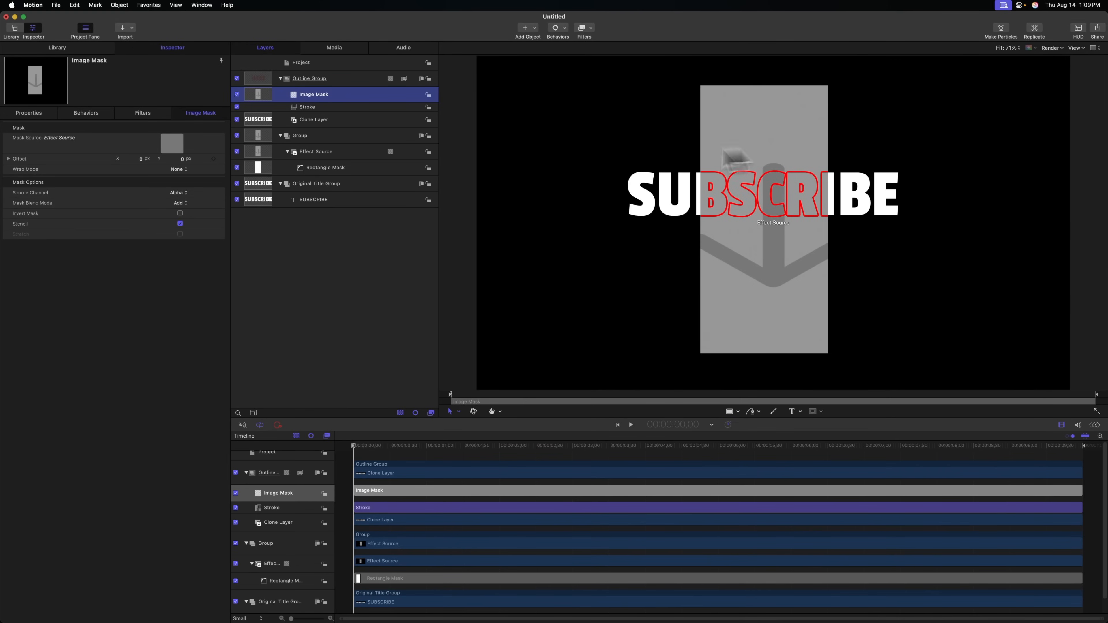
{"action": "mouse_move", "coordinate": [326, 164]}
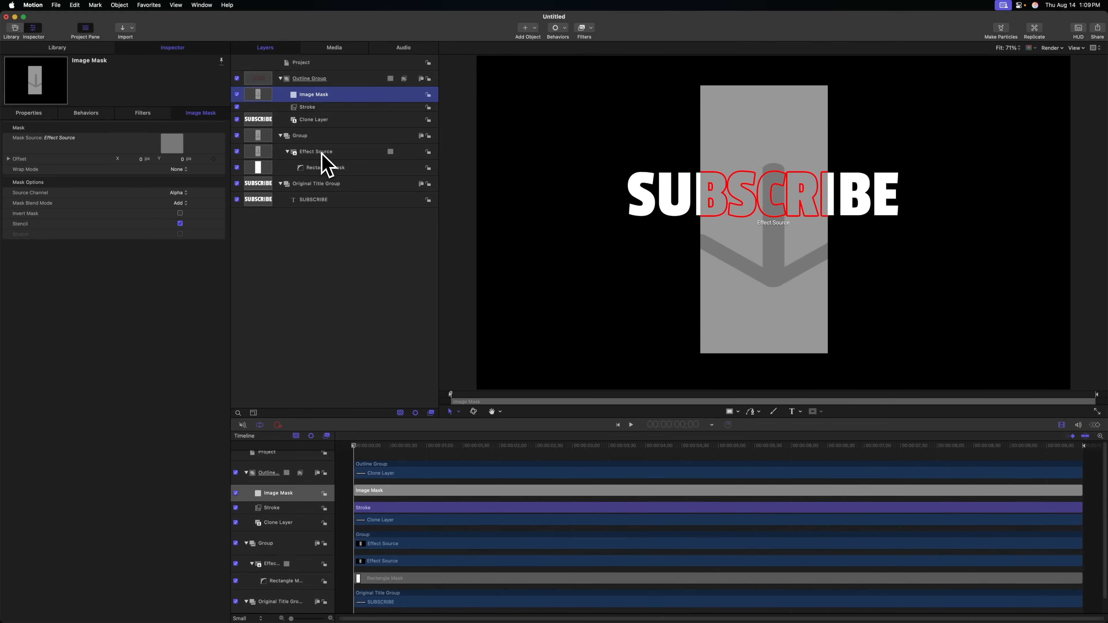
- Delete the Rectangle Mask under Effect Source so it fills the whole frame
{"action": "left_click", "coordinate": [326, 167]}
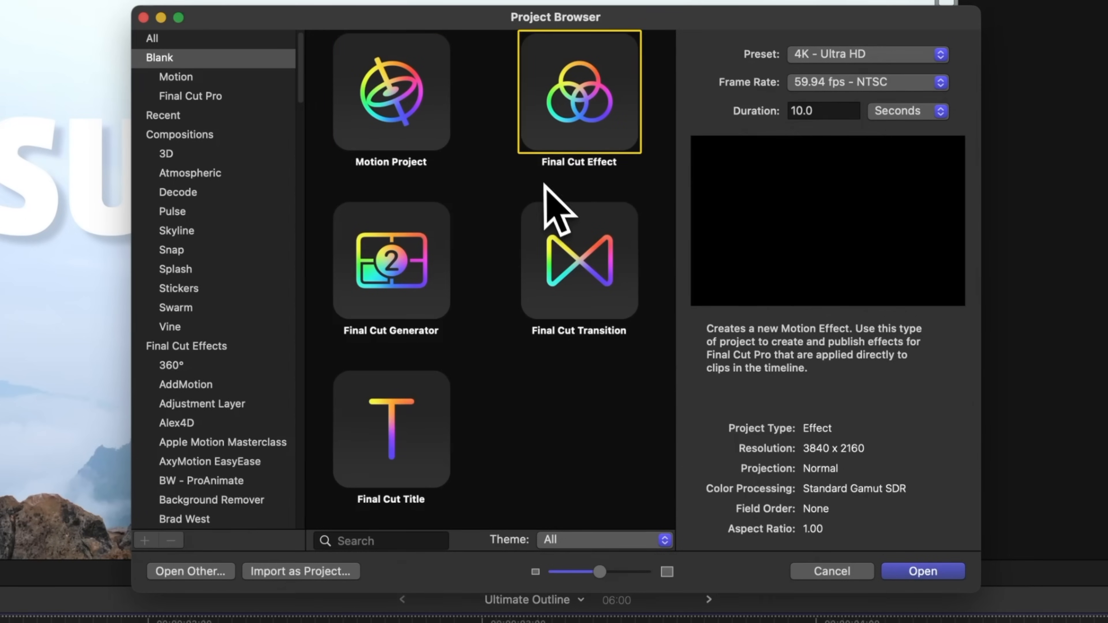
{"action": "left_click", "coordinate": [922, 571]}
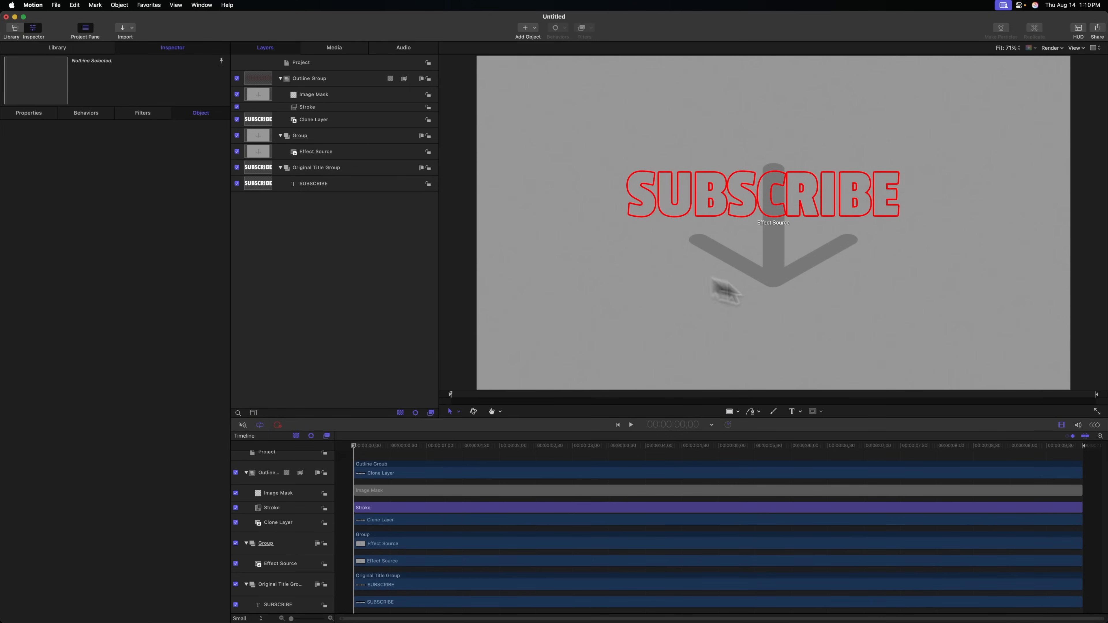
{"action": "left_click", "coordinate": [312, 183]}
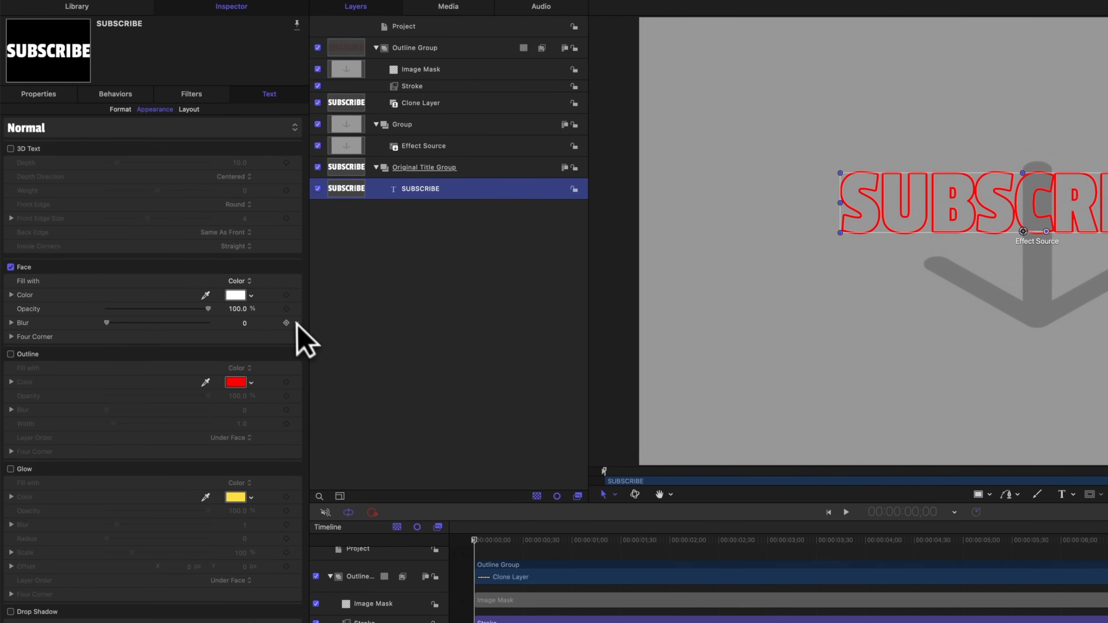
- Publish the SUBSCRIBE text's Face, Size and Text parameters and review them under Project
{"action": "left_click", "coordinate": [286, 323]}
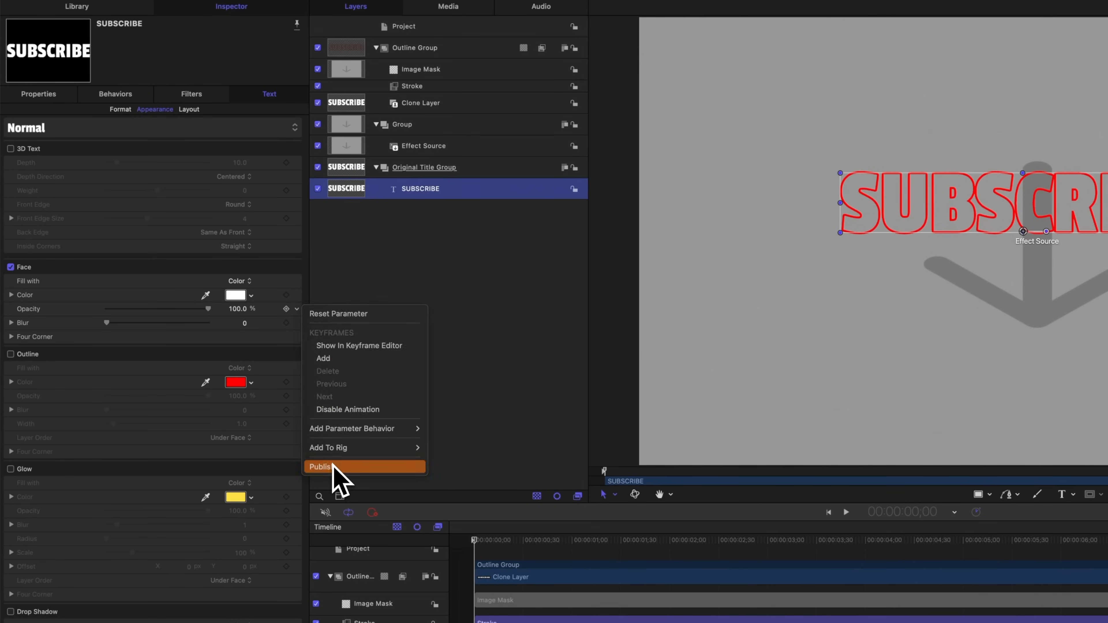
{"action": "left_click", "coordinate": [320, 467]}
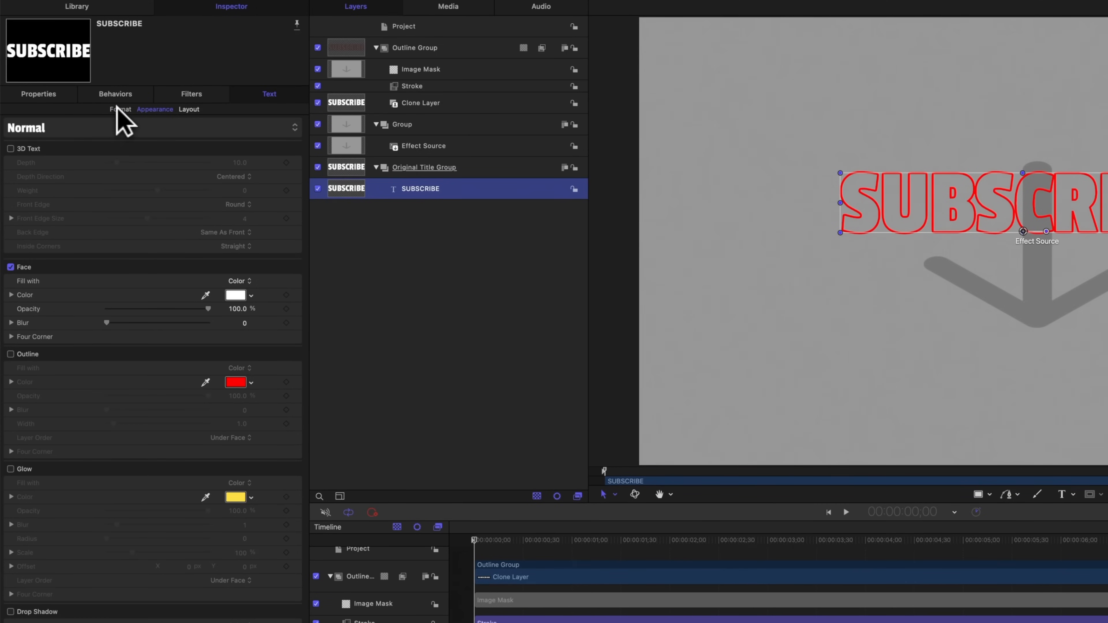
{"action": "left_click", "coordinate": [120, 109]}
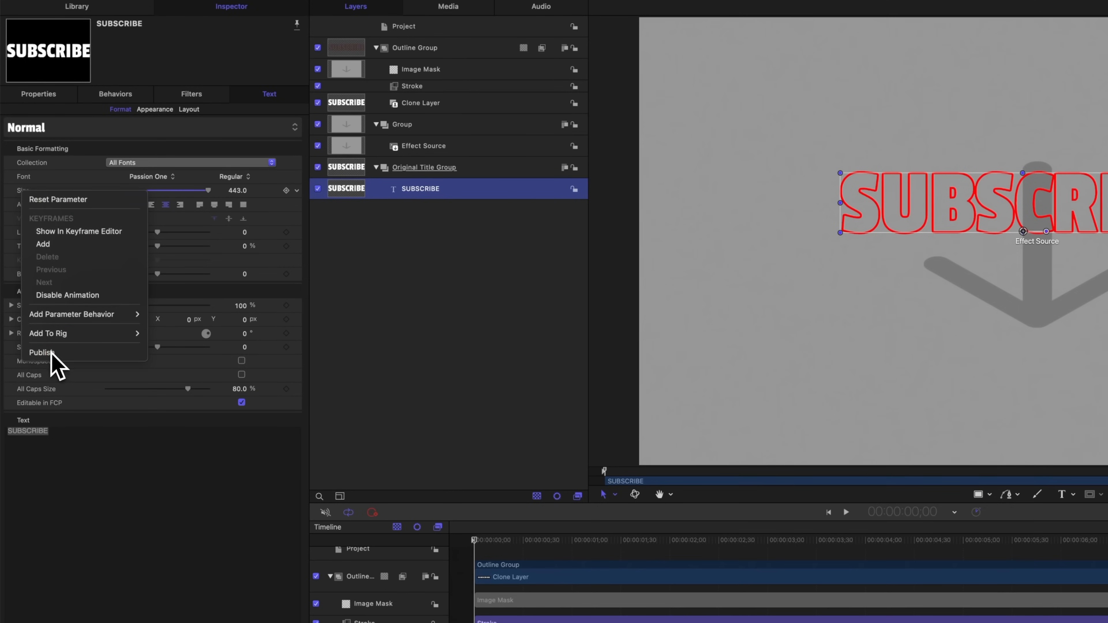
{"action": "left_click", "coordinate": [70, 368]}
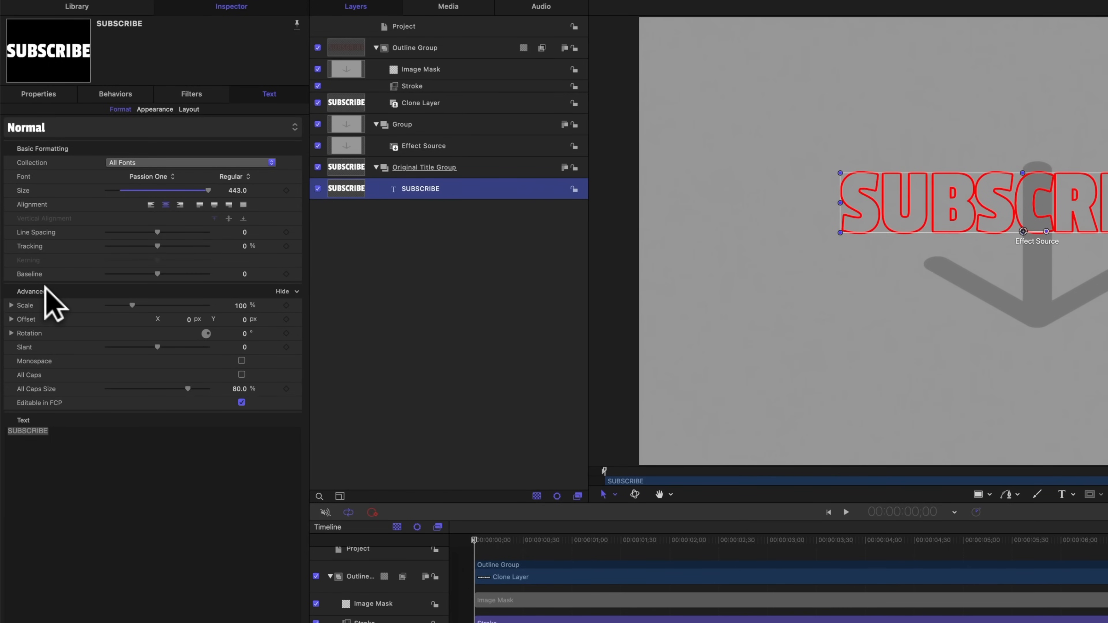
{"action": "mouse_move", "coordinate": [47, 410]}
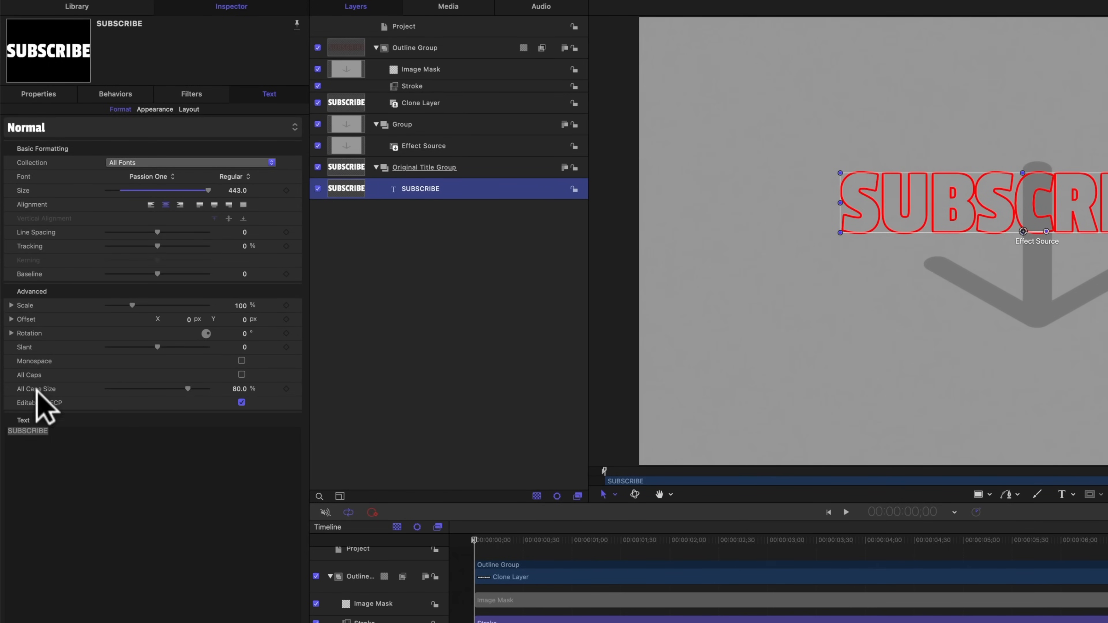
{"action": "right_click", "coordinate": [23, 420]}
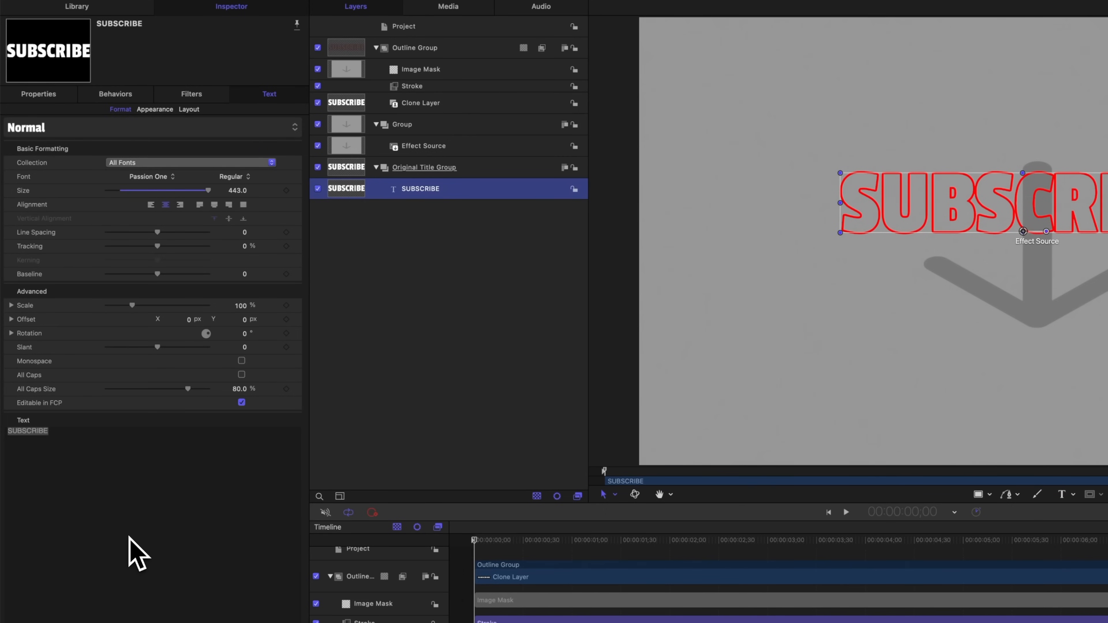
{"action": "mouse_move", "coordinate": [147, 533]}
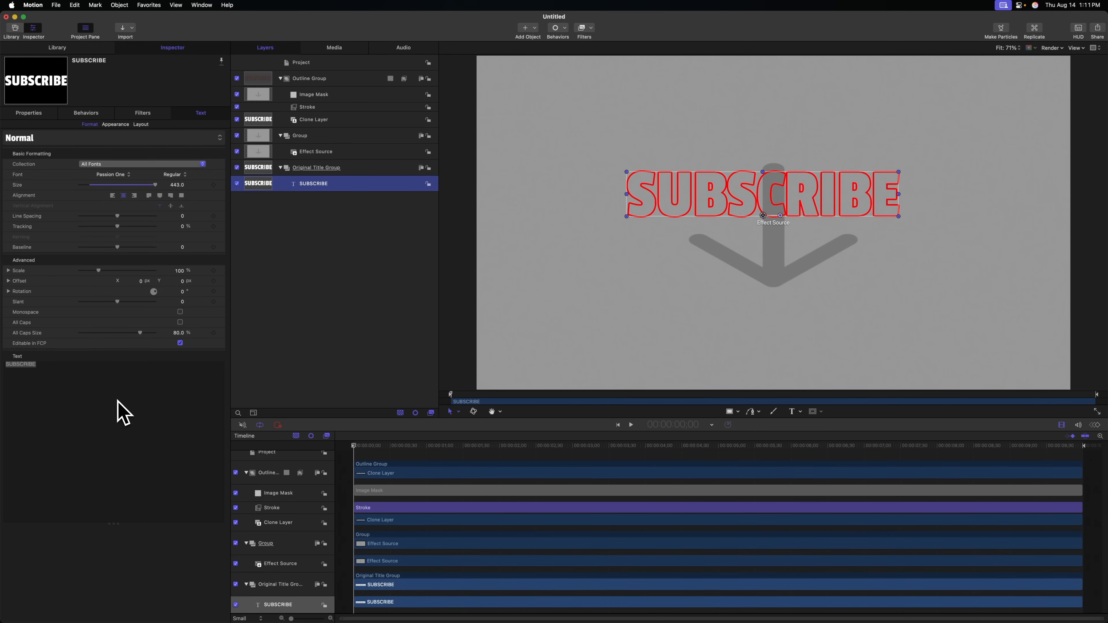
{"action": "left_click", "coordinate": [300, 62]}
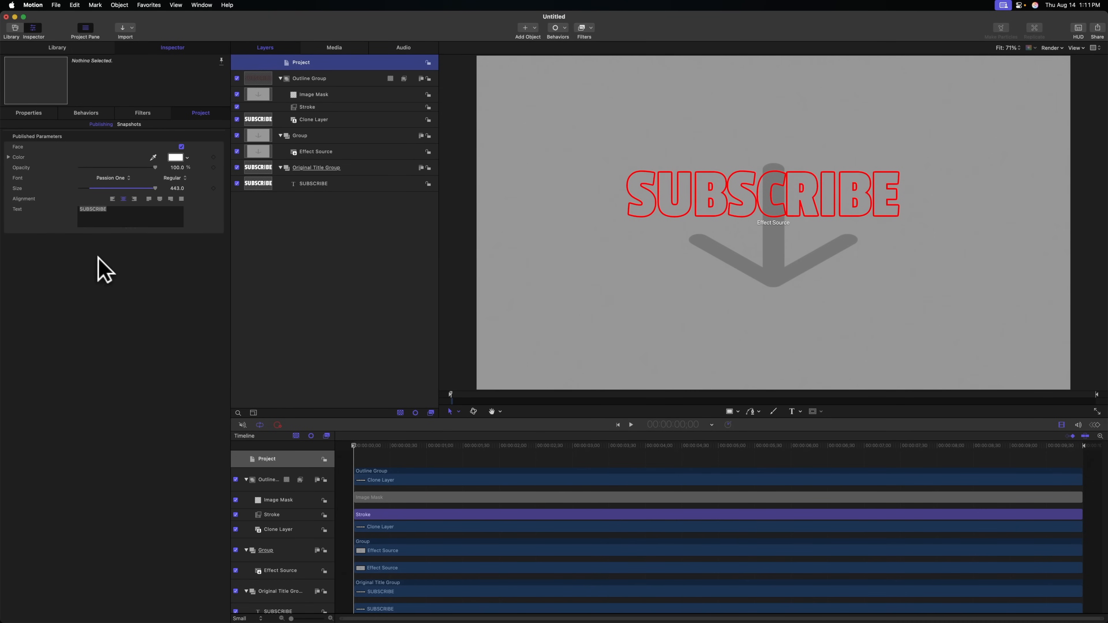
- Save the template as Split-Depth Title under category FCB's Patreon with the Title theme and publish it
{"action": "key", "text": "cmd+s"}
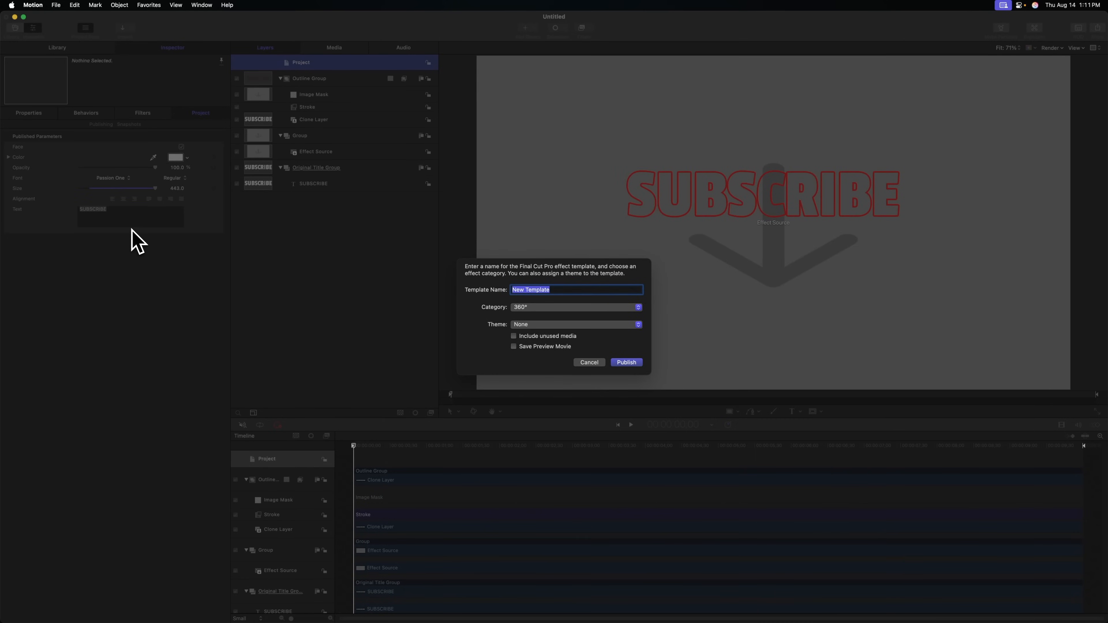
{"action": "type", "text": "Split-D"}
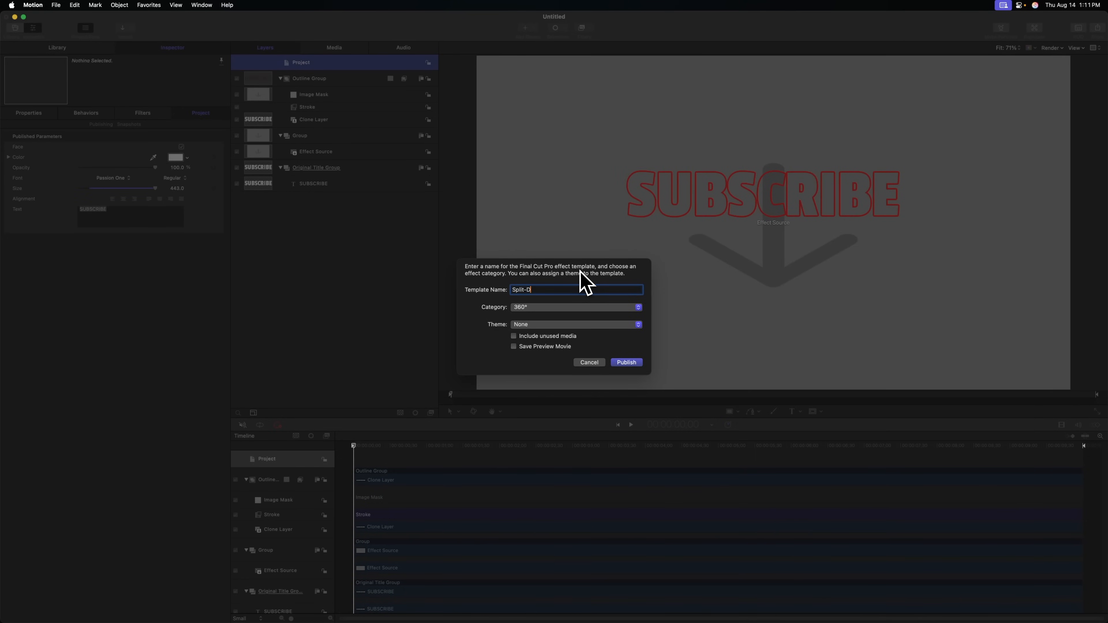
{"action": "left_click", "coordinate": [575, 307]}
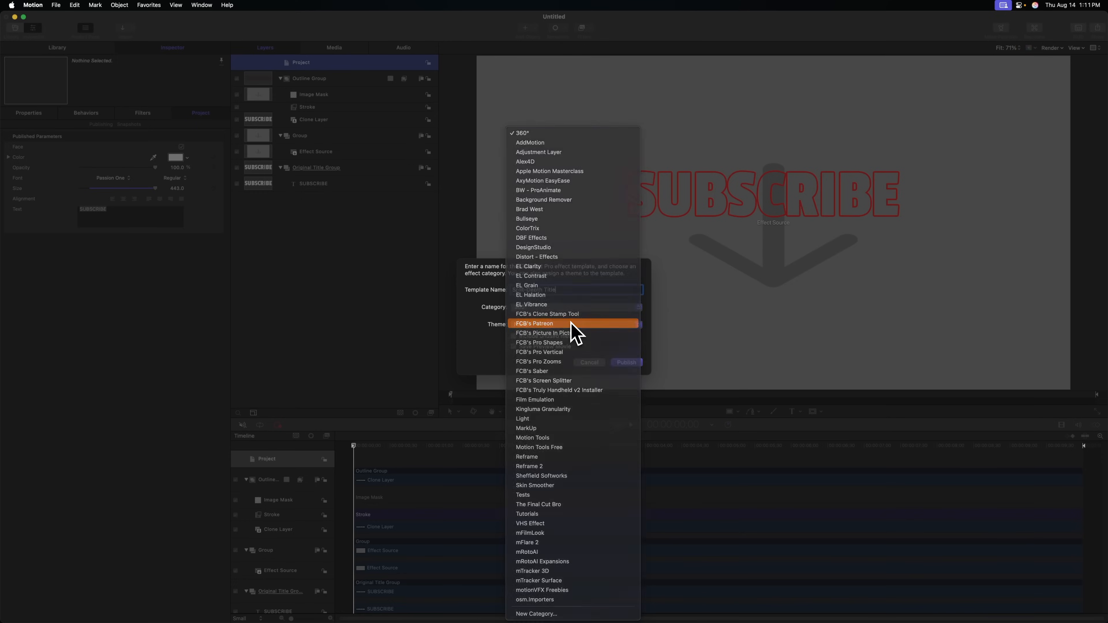
{"action": "left_click", "coordinate": [535, 324]}
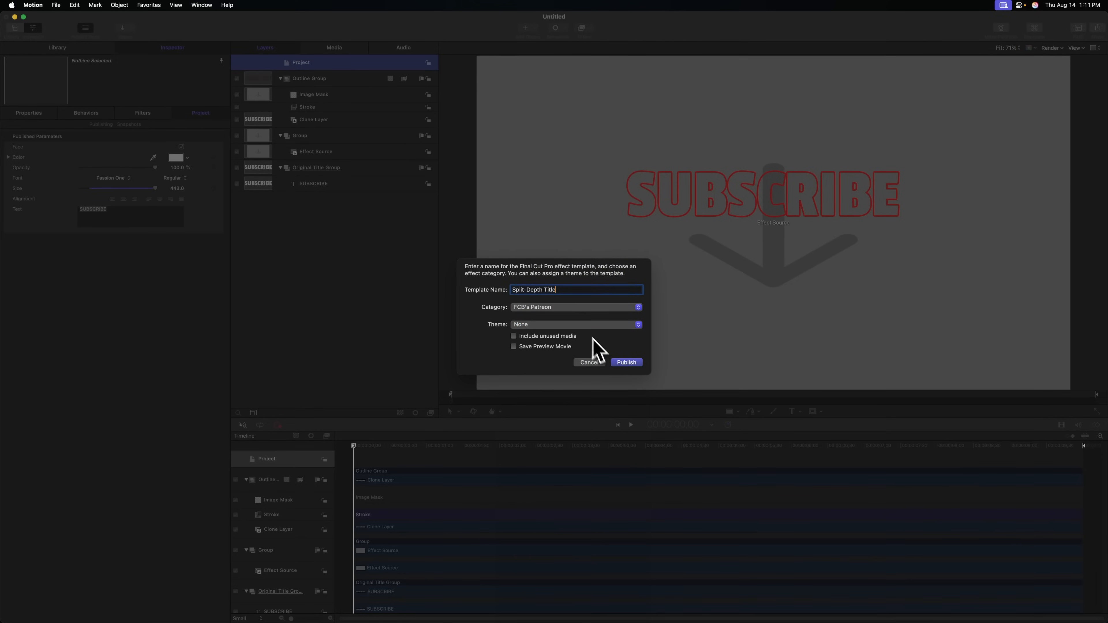
{"action": "left_click", "coordinate": [573, 325]}
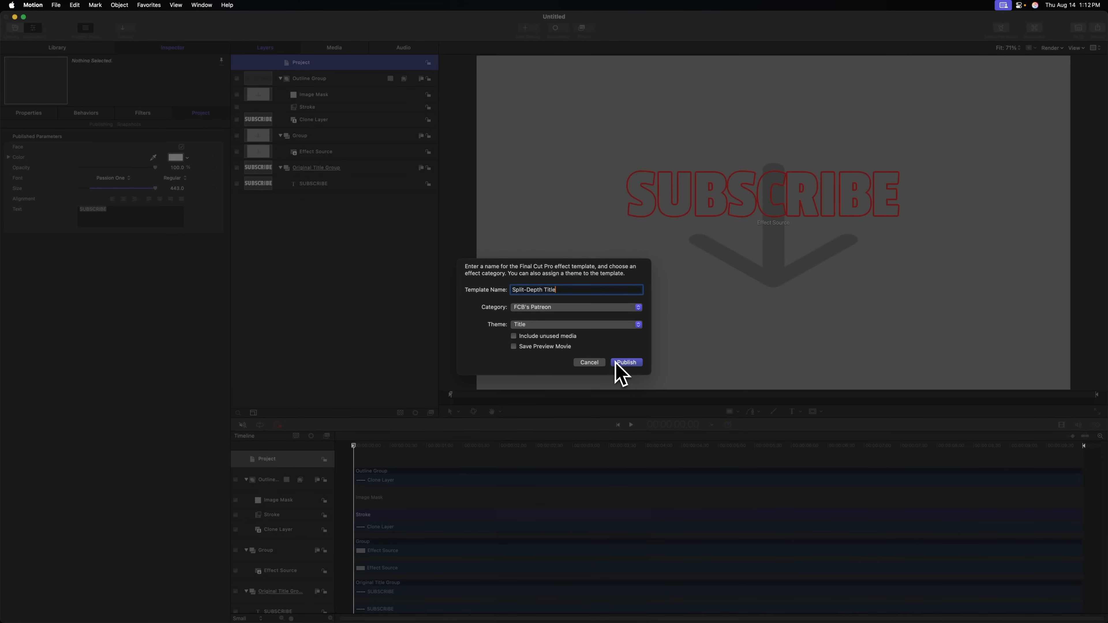
{"action": "left_click", "coordinate": [625, 362]}
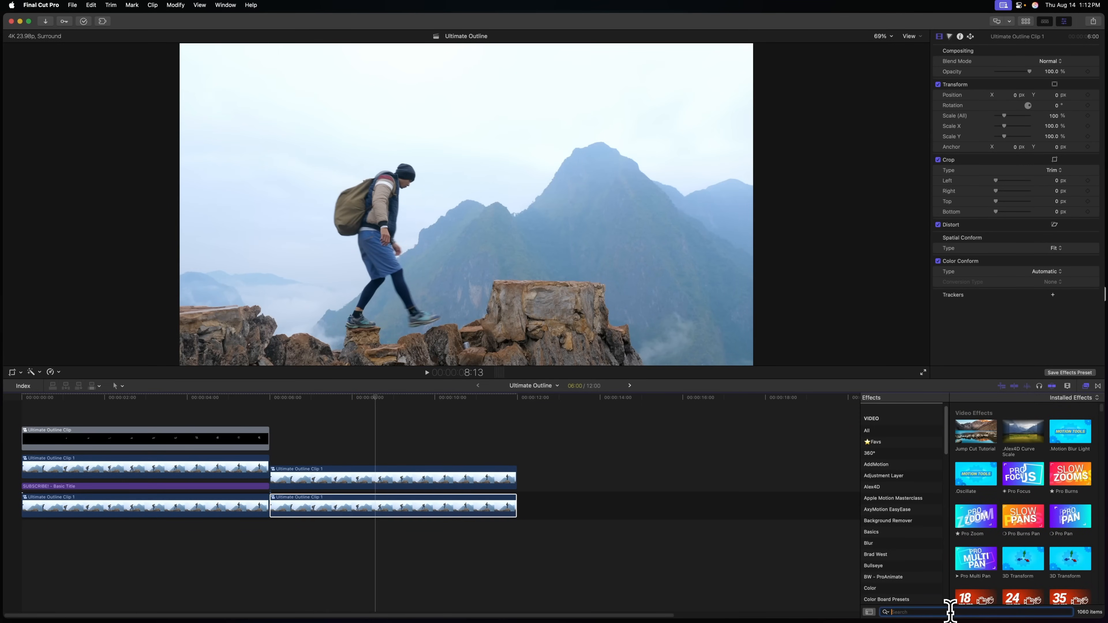
- Find Split-Depth Title in the Effects browser, drop it on the second hiker clip and set Face Color to cyan
{"action": "type", "text": "split-dep"}
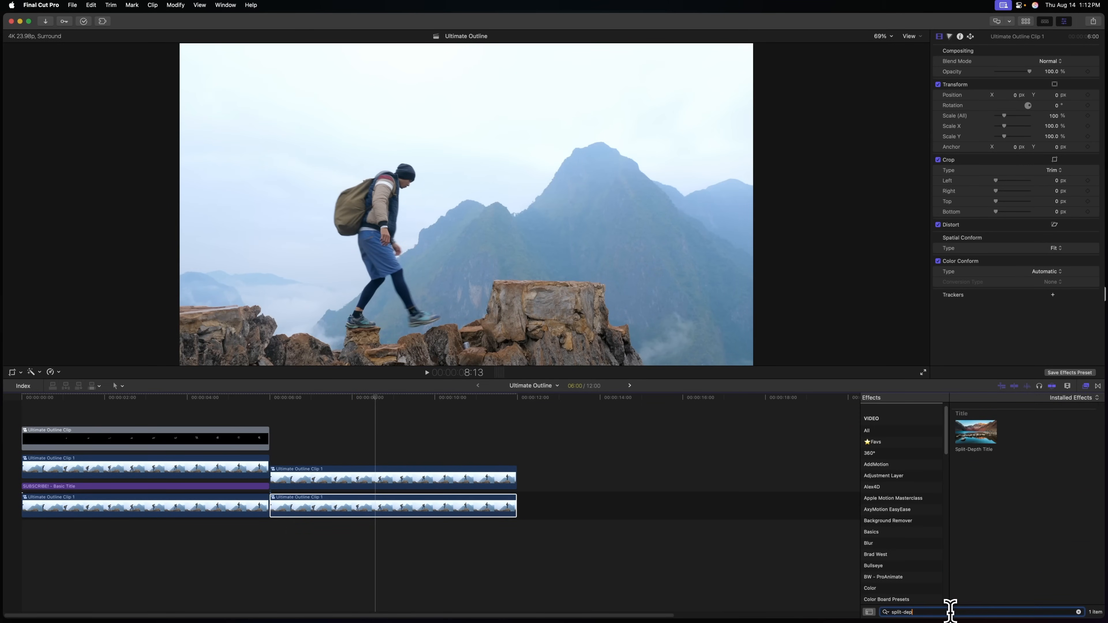
{"action": "left_click_drag", "start_coordinate": [975, 431], "coordinate": [392, 494]}
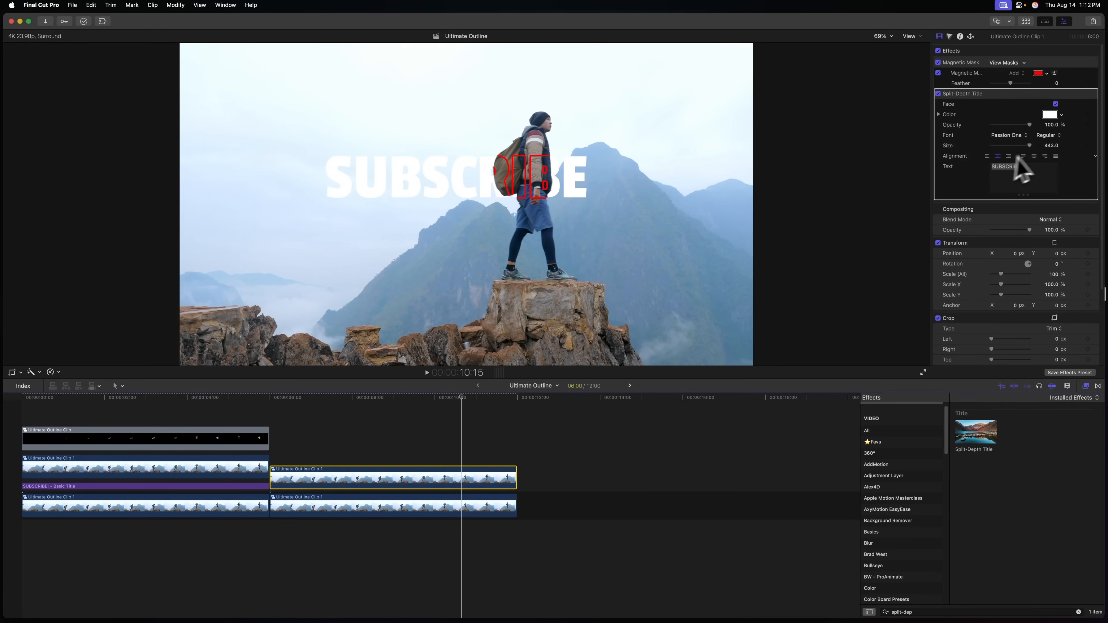
{"action": "left_click", "coordinate": [1050, 114]}
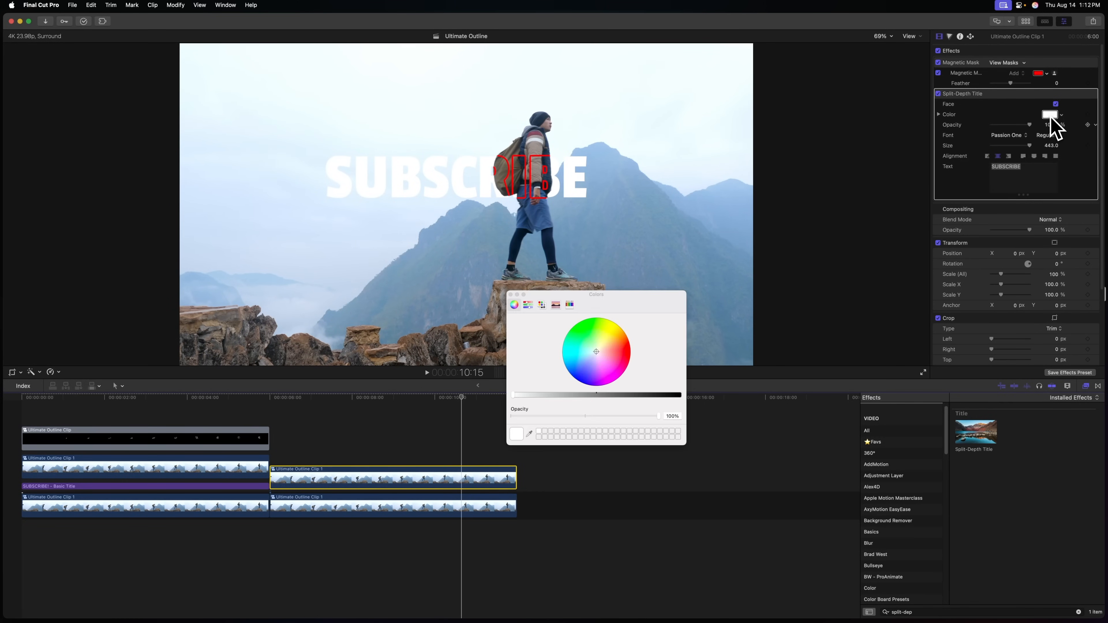
{"action": "left_click", "coordinate": [563, 352]}
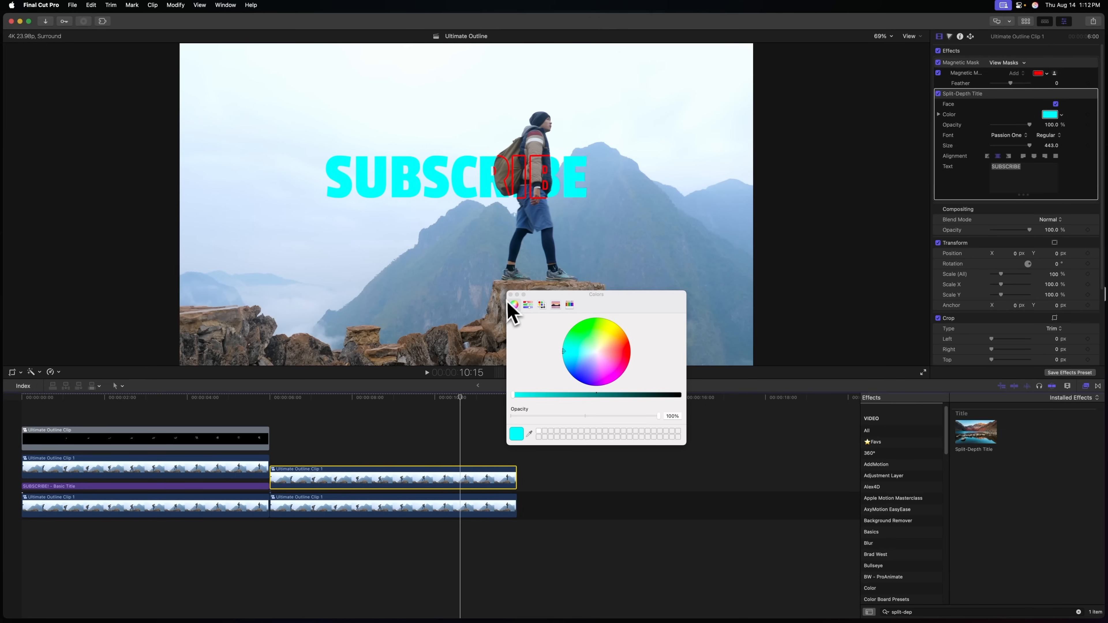